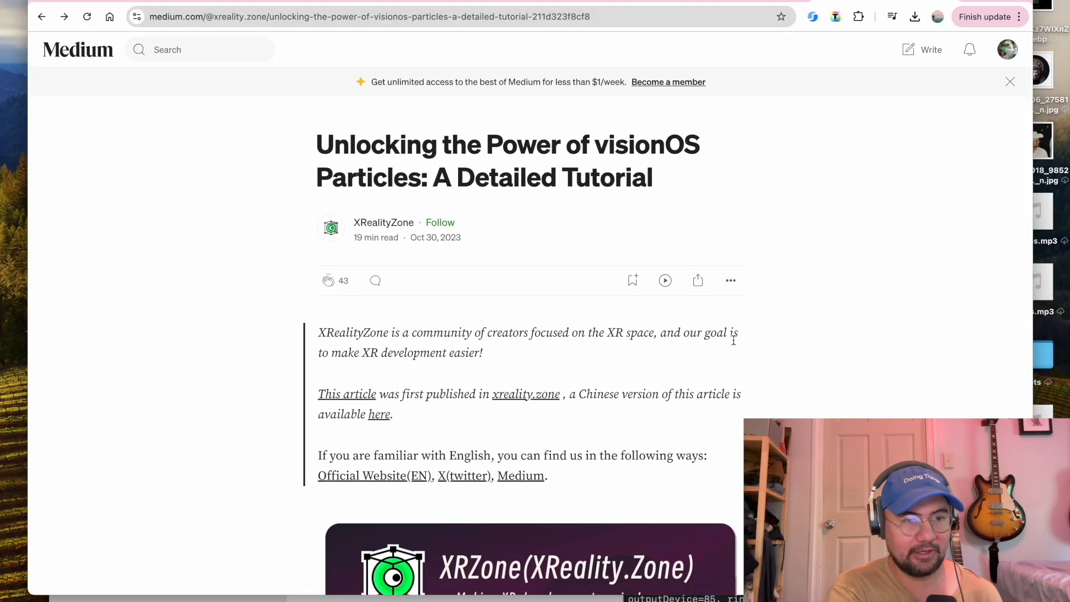
# Step: Expand Packages > RealityKitContent > Sources > RealityKitContent and select the cube scene
pyautogui.scroll(-3)
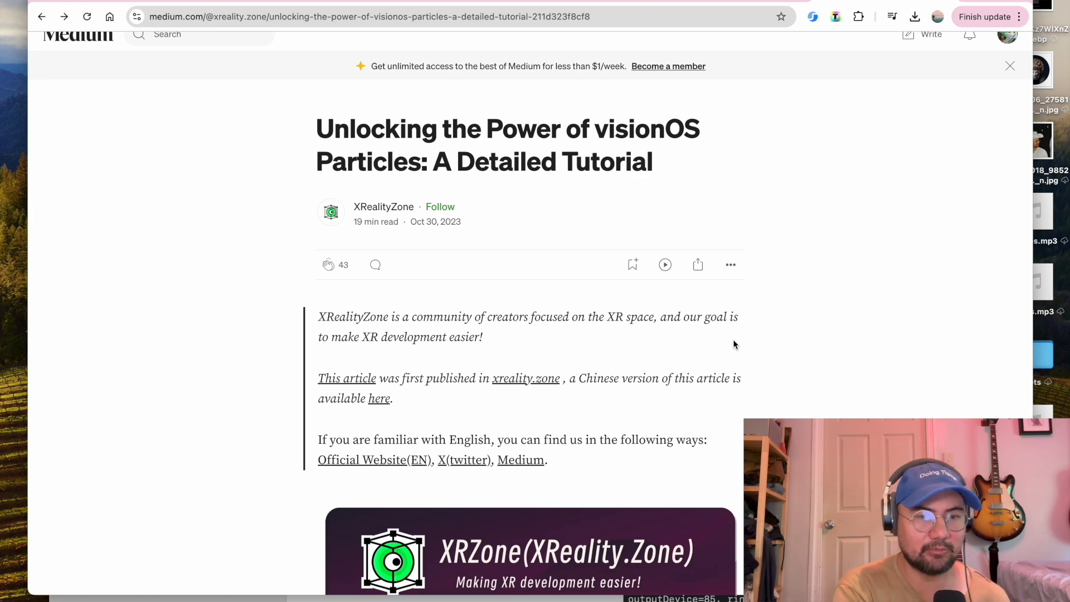
pyautogui.scroll(-3)
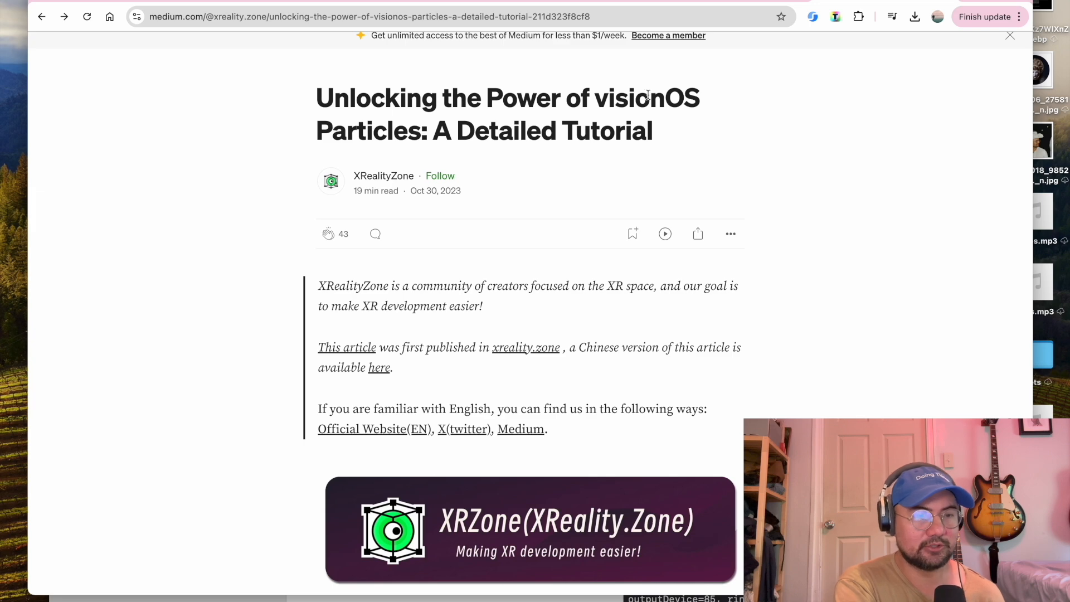
pyautogui.moveTo(309, 99)
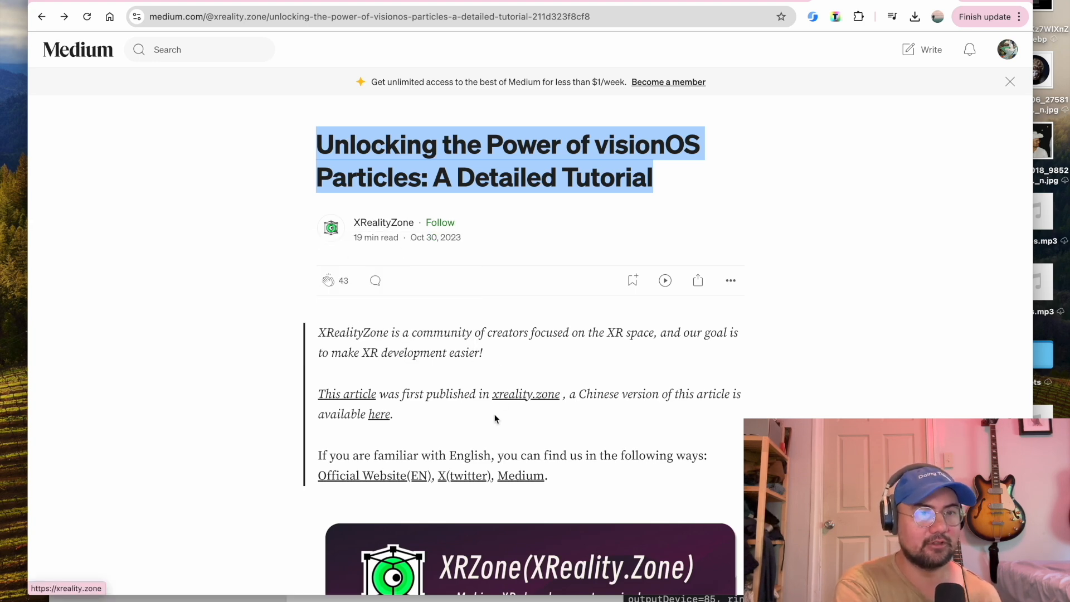
pyautogui.scroll(-3)
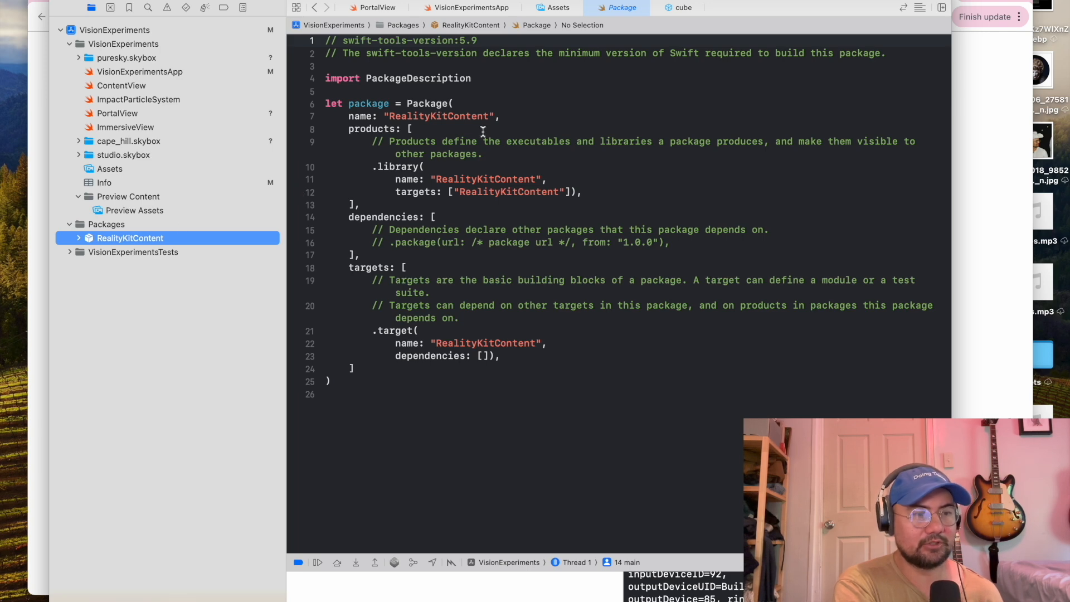
pyautogui.click(78, 239)
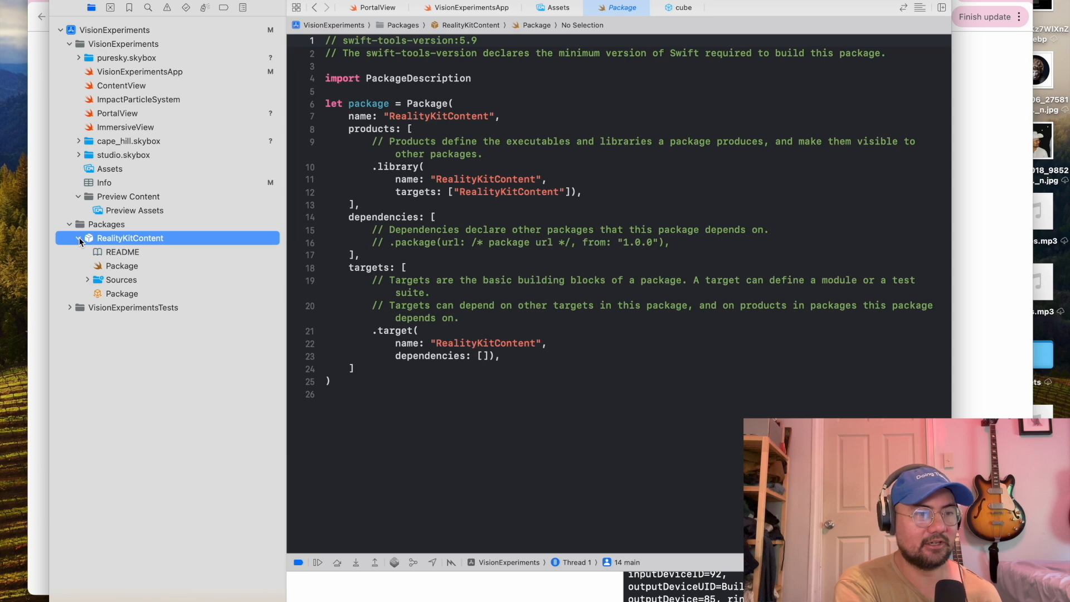
pyautogui.click(87, 279)
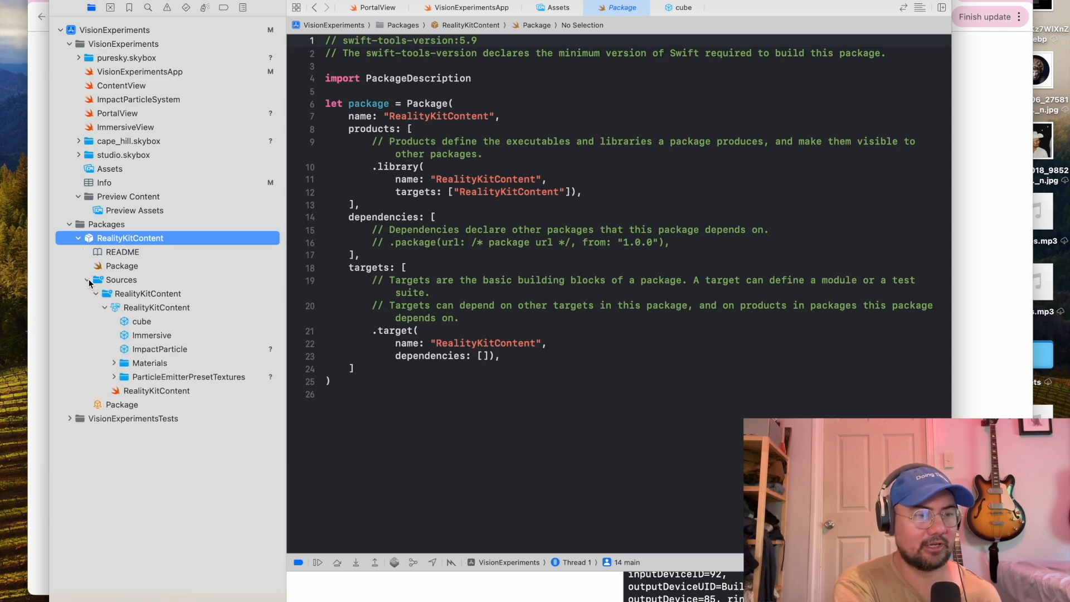
pyautogui.click(141, 321)
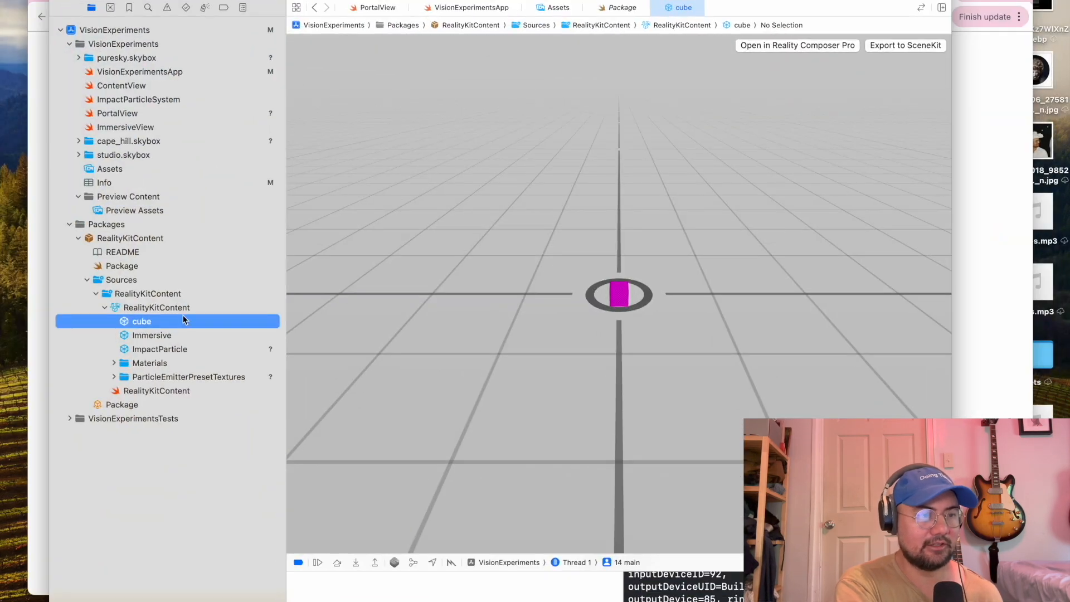
pyautogui.click(160, 349)
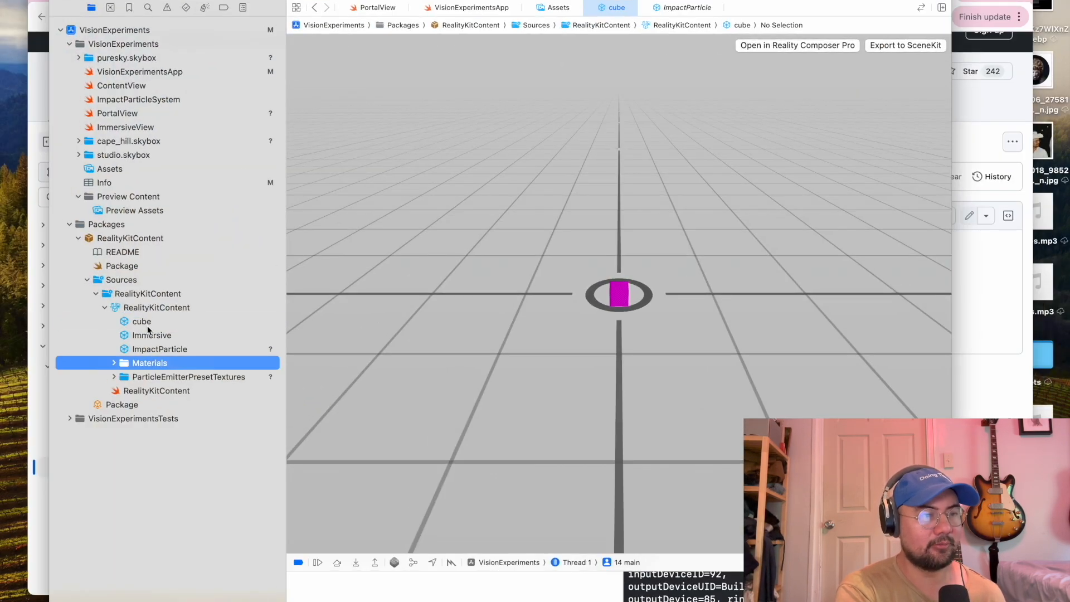
# Step: Browse the package manifest and inner folder, then return to the cube scene preview
pyautogui.click(141, 321)
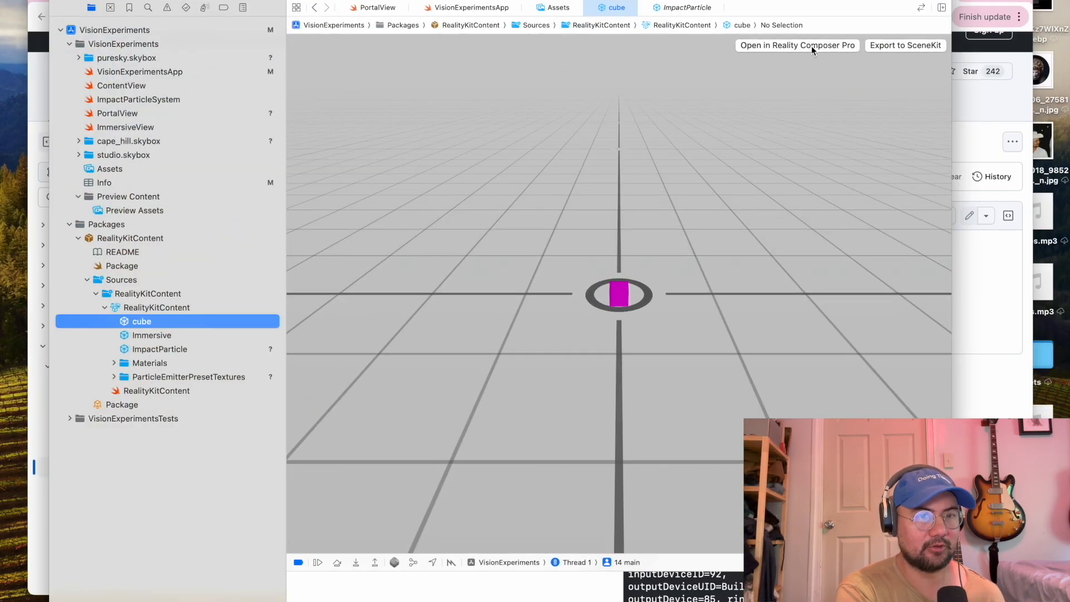
pyautogui.click(129, 238)
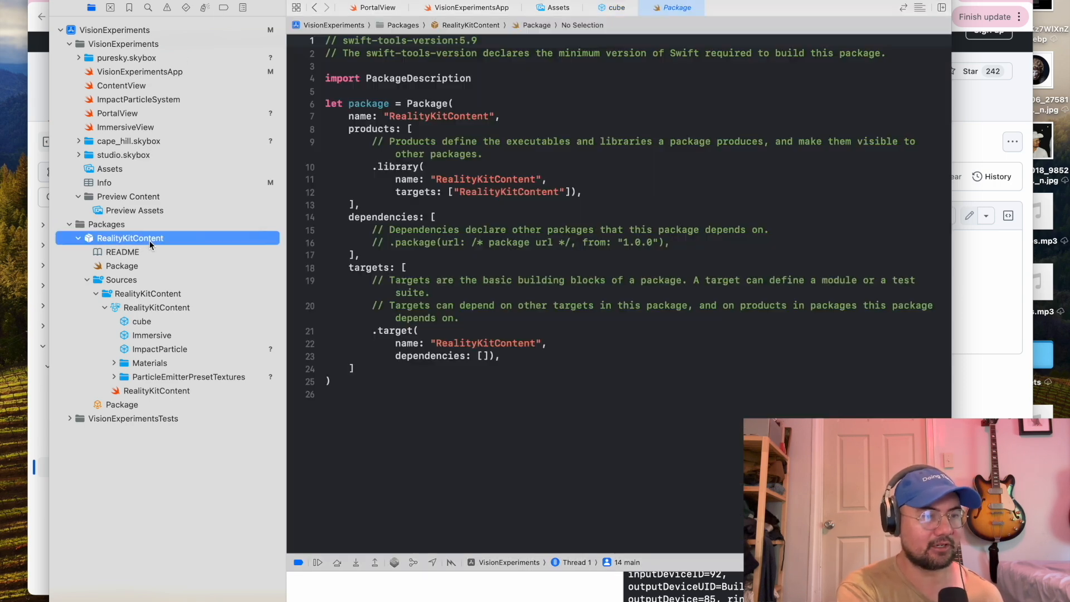
pyautogui.click(147, 293)
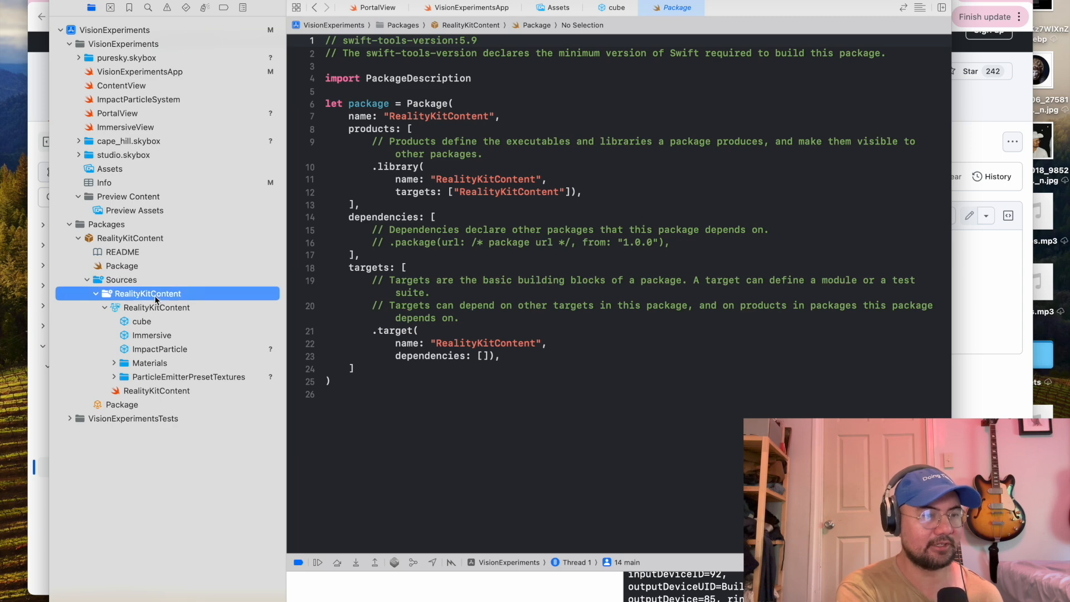
pyautogui.click(156, 307)
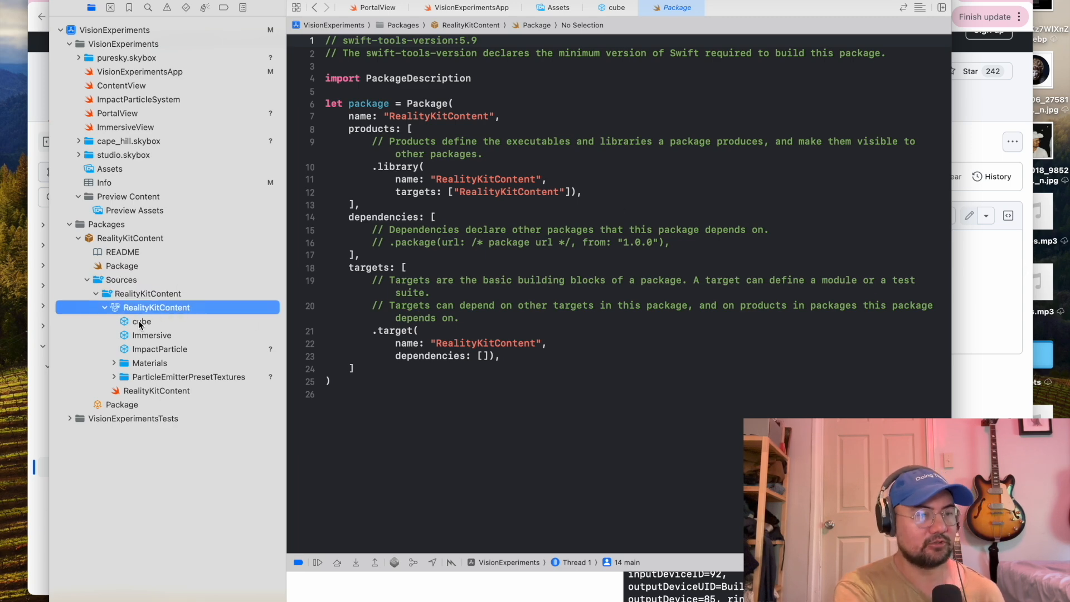
pyautogui.click(142, 321)
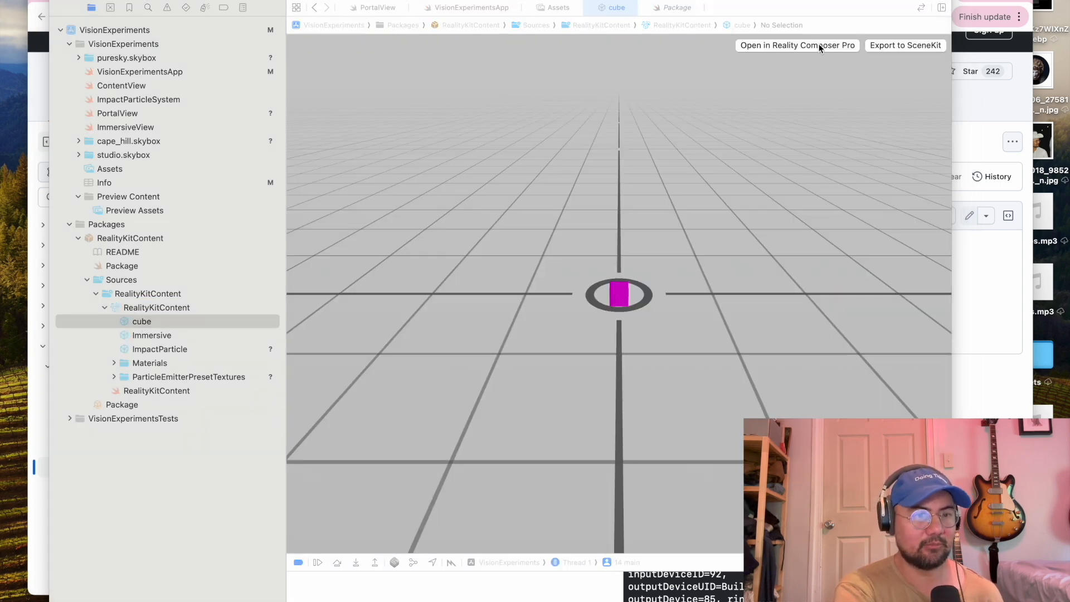
# Step: Open the scene in Reality Composer Pro and add a Particle Emitter component to the cube
pyautogui.click(795, 44)
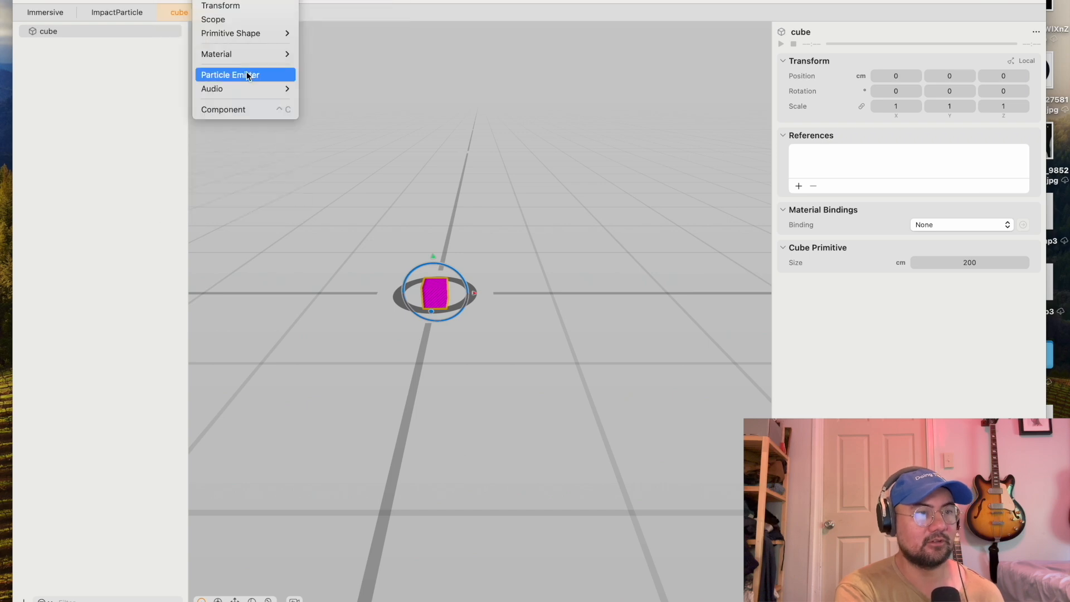
pyautogui.click(229, 74)
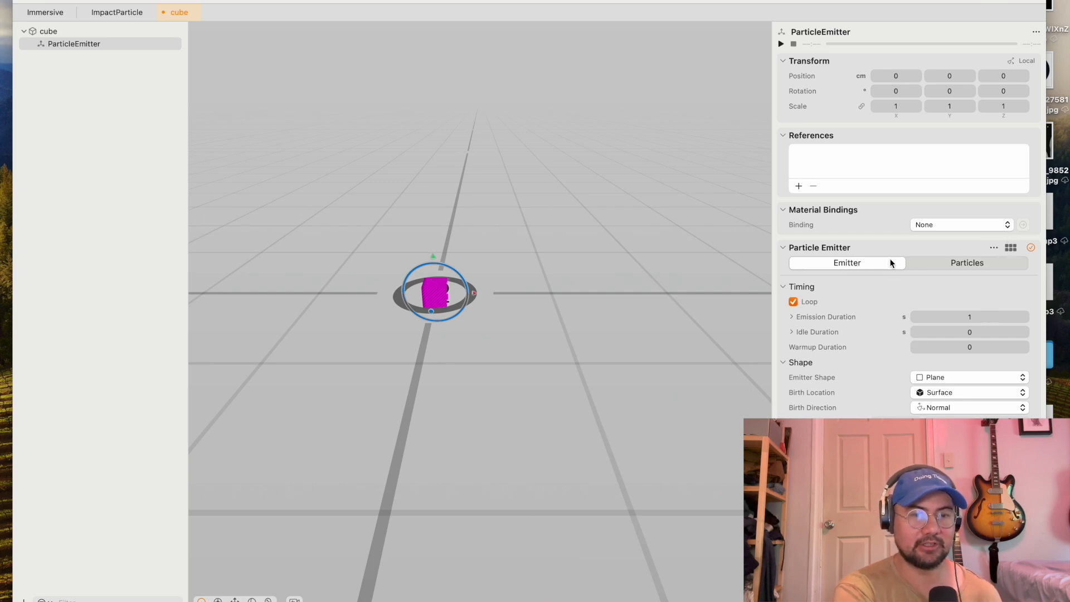
pyautogui.click(1011, 248)
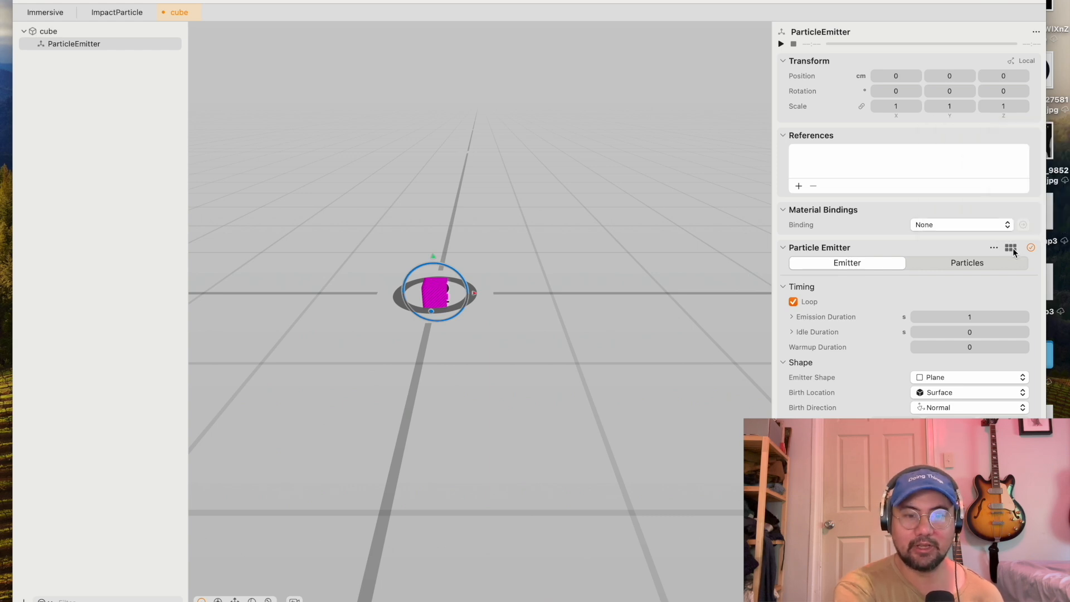
# Step: Apply the Impact preset with a cylinder emitter shape and play the particle burst
pyautogui.click(1011, 248)
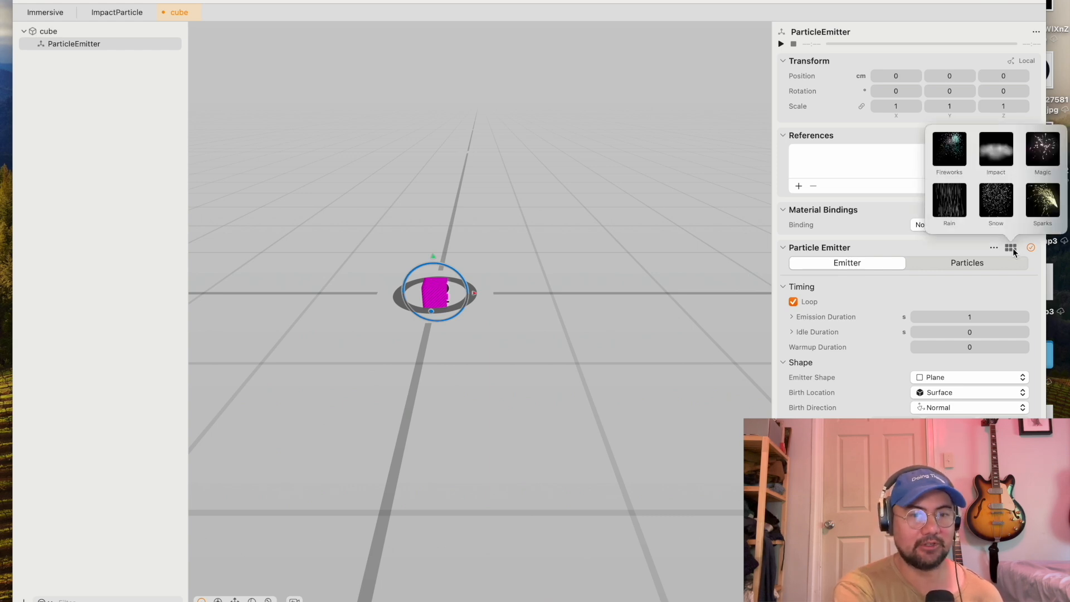
pyautogui.moveTo(995, 145)
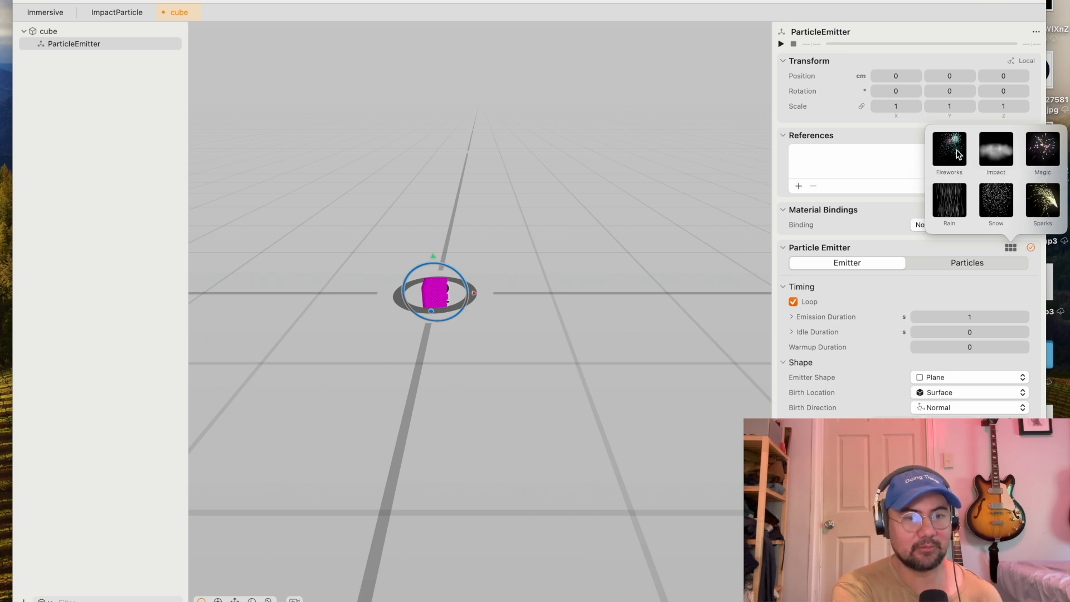
pyautogui.moveTo(1056, 153)
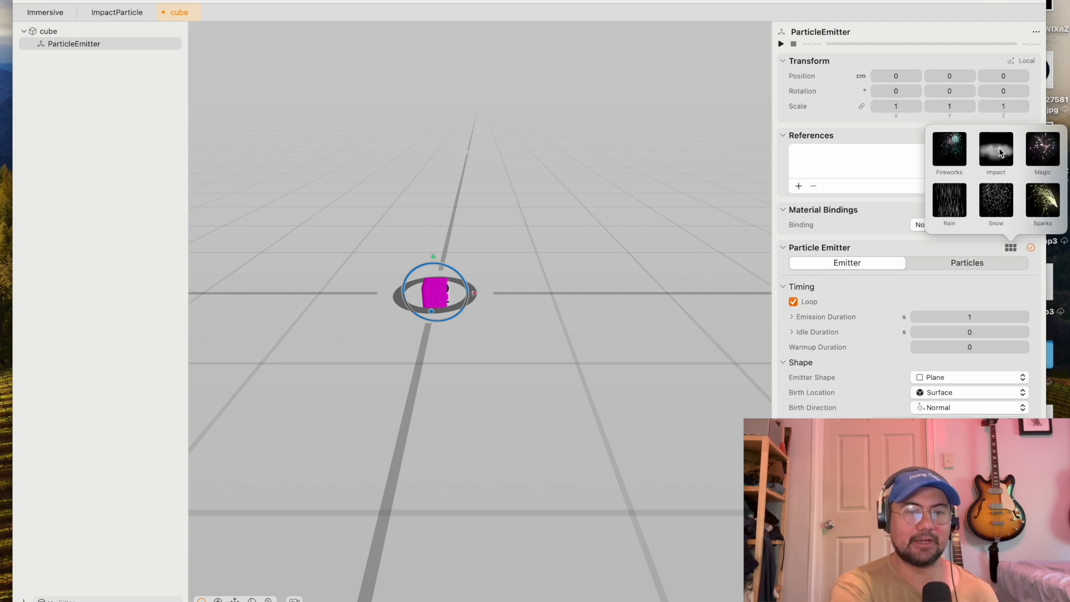
pyautogui.moveTo(996, 152)
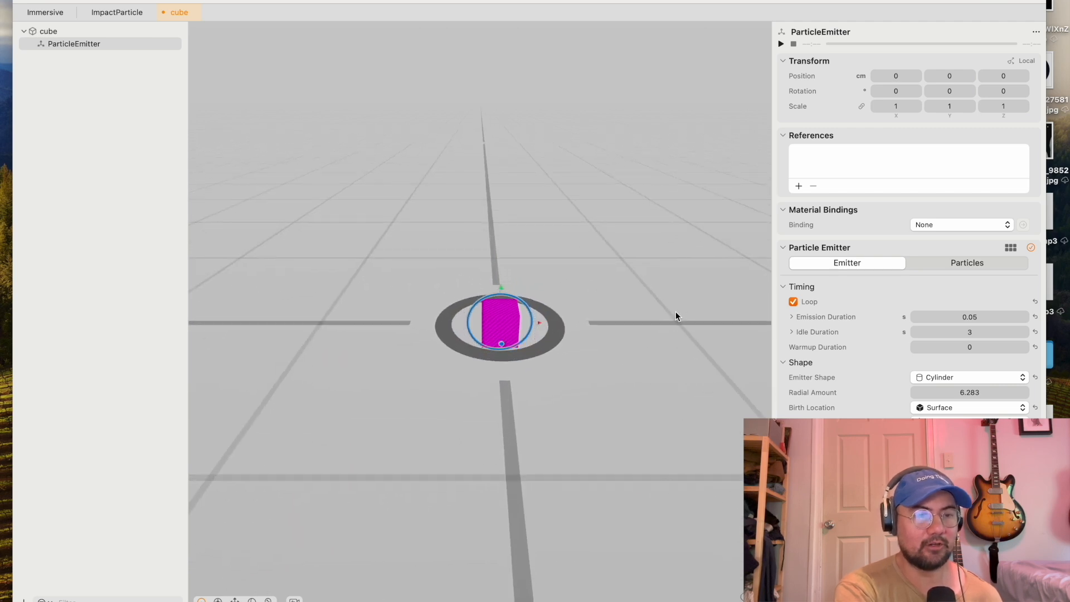
pyautogui.click(780, 44)
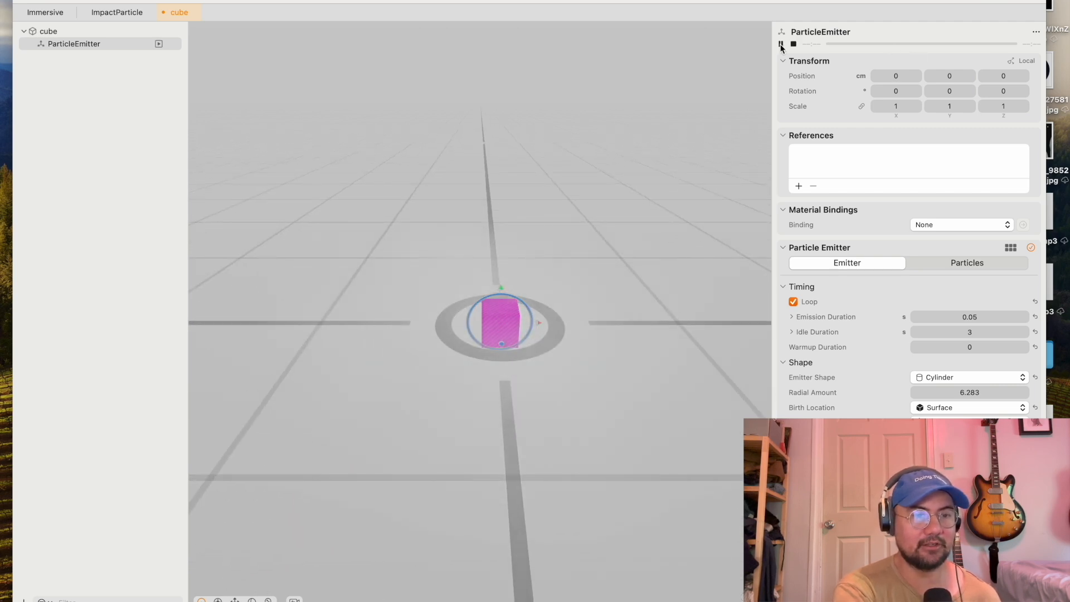
pyautogui.click(780, 43)
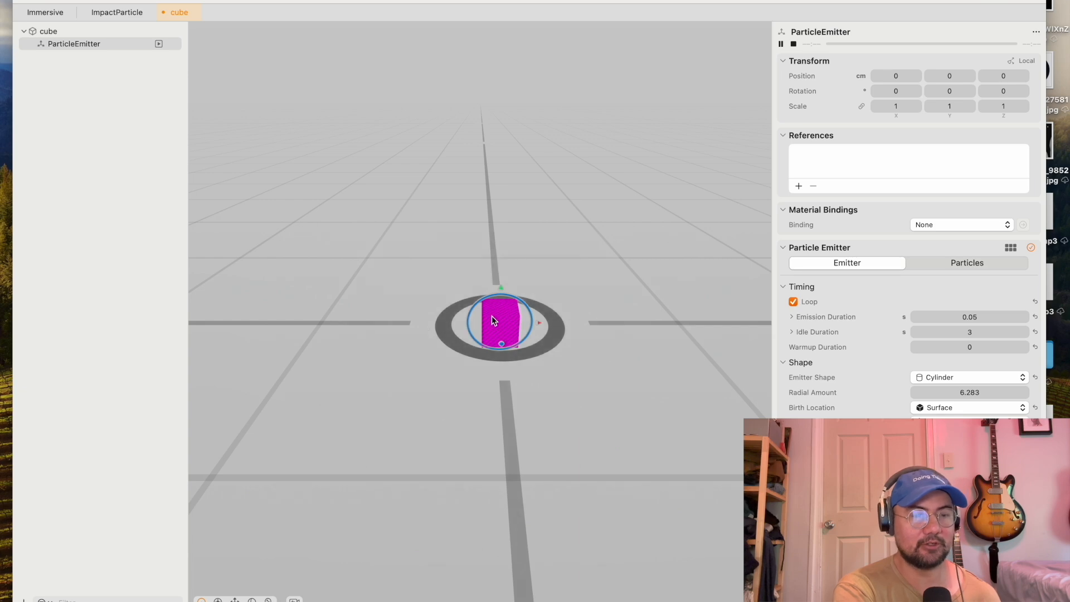
pyautogui.moveTo(688, 436)
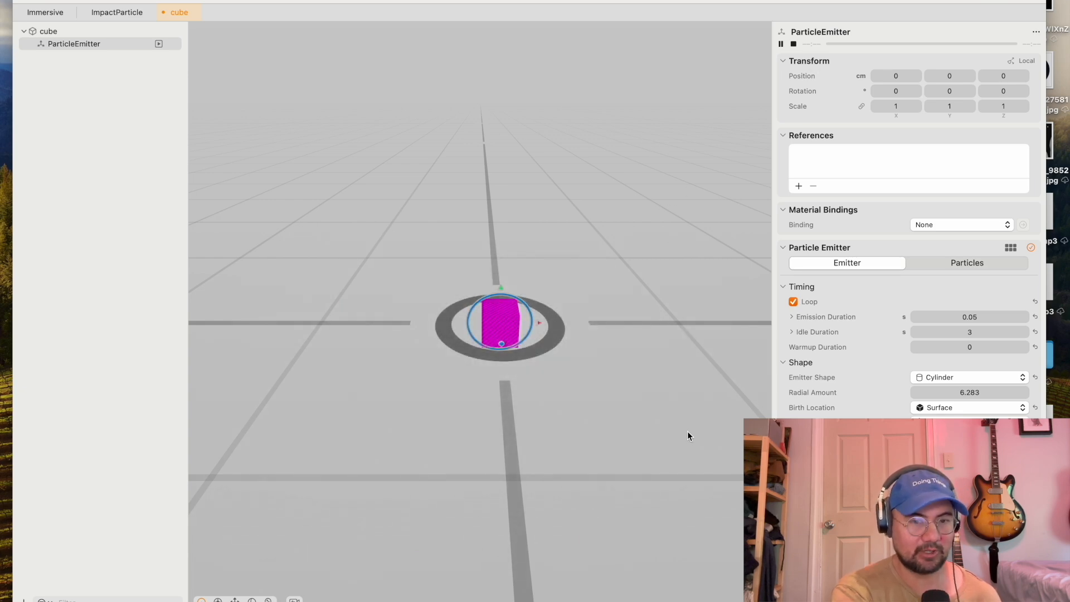
pyautogui.click(967, 263)
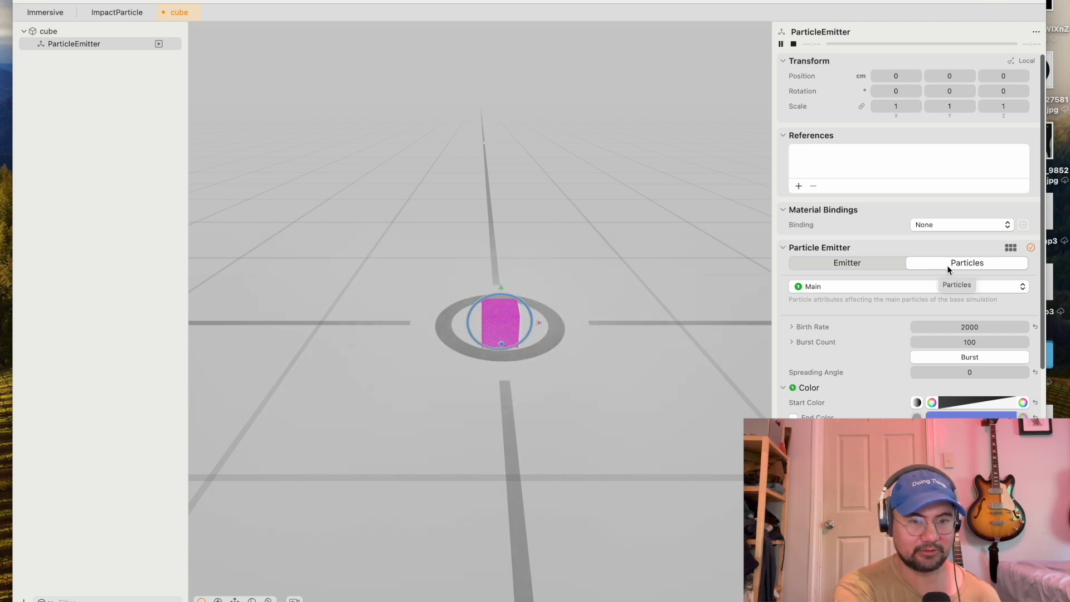
# Step: Raise the main particles' Birth Rate from 2000 to 2000000 for a denser cloud
pyautogui.click(930, 403)
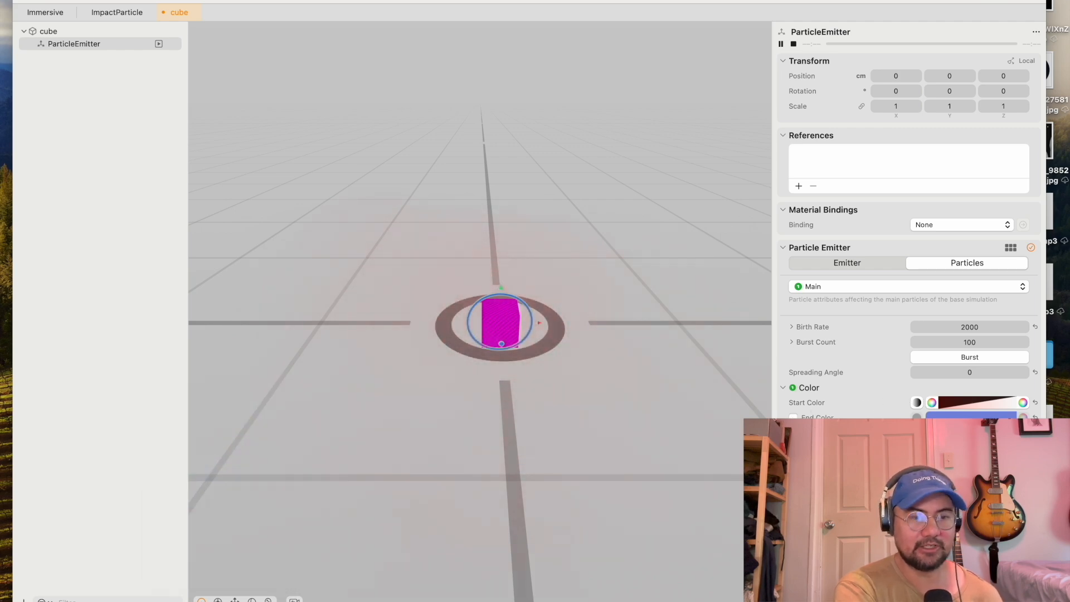
pyautogui.click(793, 417)
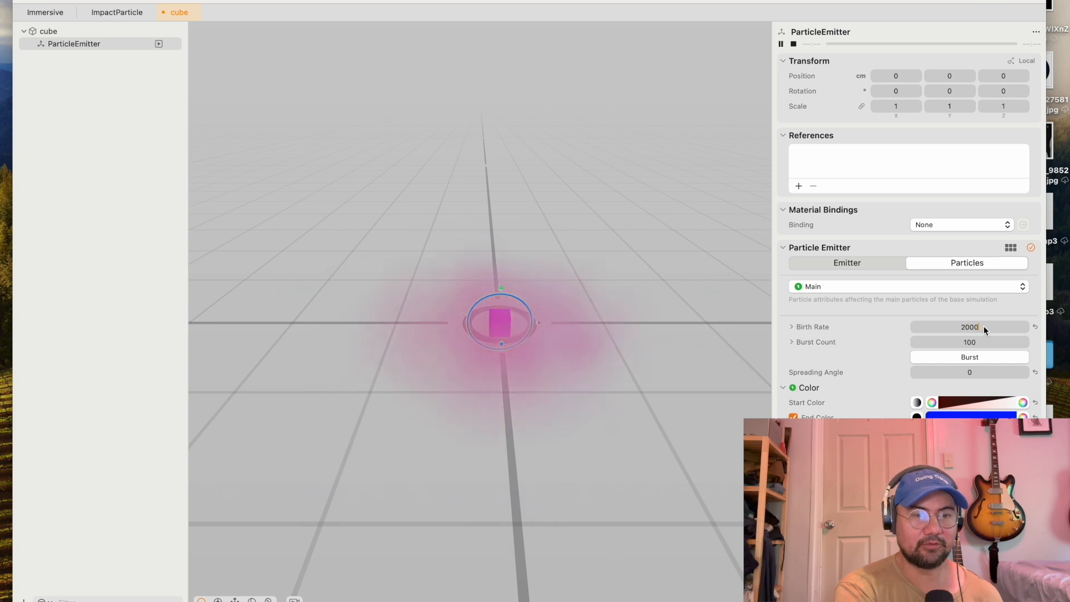
pyautogui.write('2000000')
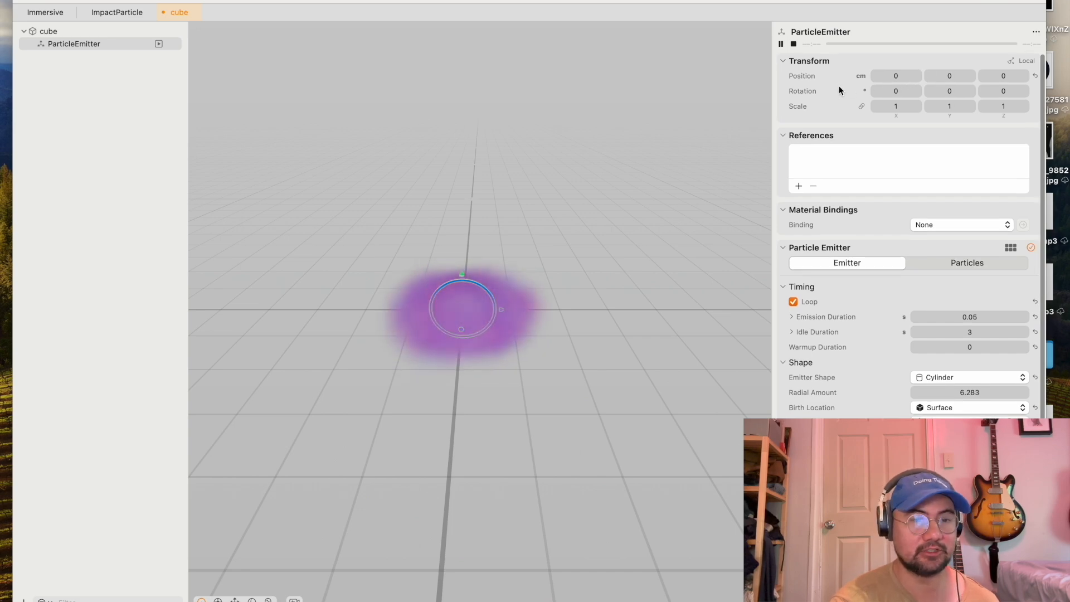
pyautogui.moveTo(949, 106)
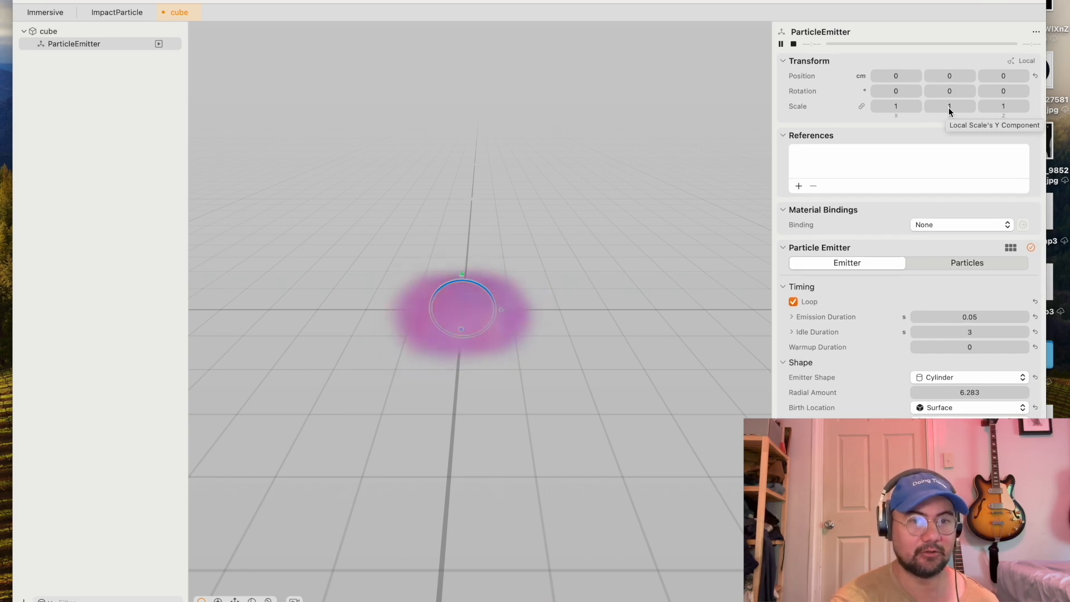
# Step: Scale the emitter to 4 on every axis and set its Position Y to 20 cm
pyautogui.write('4')
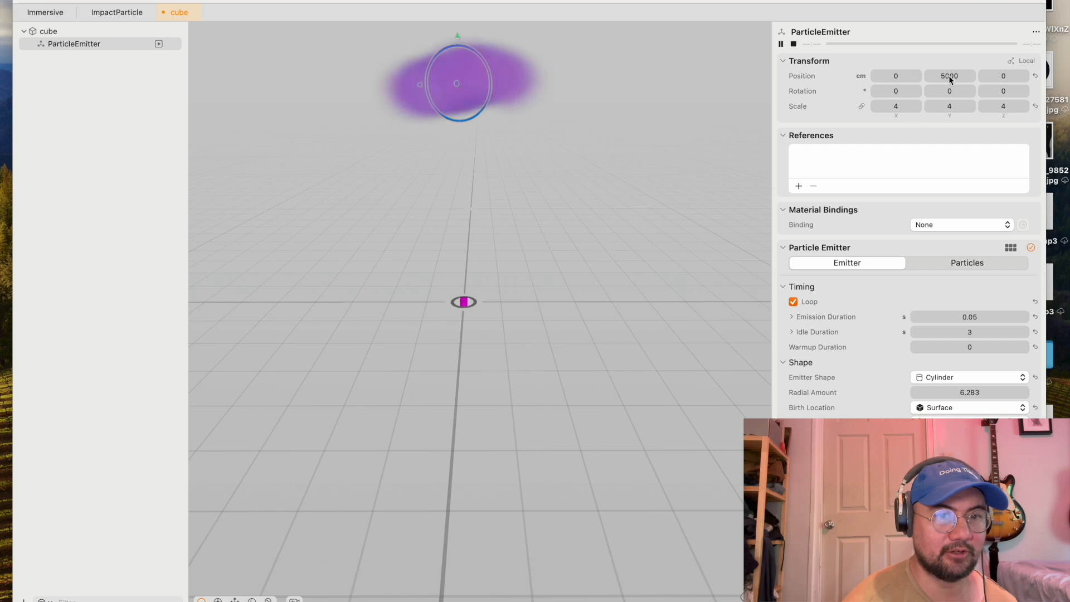
pyautogui.write('500')
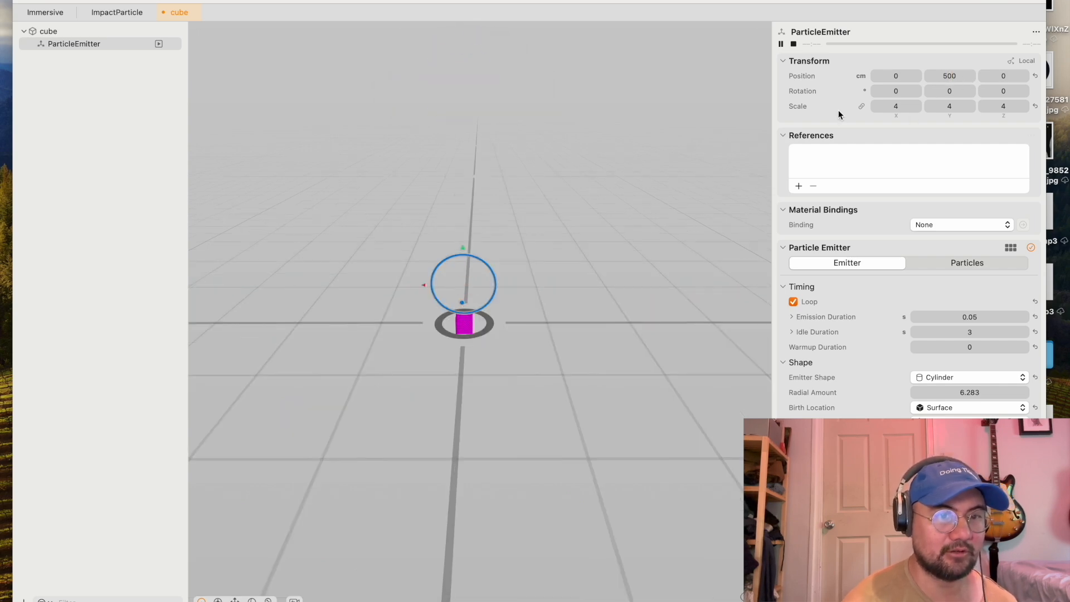
pyautogui.click(948, 76)
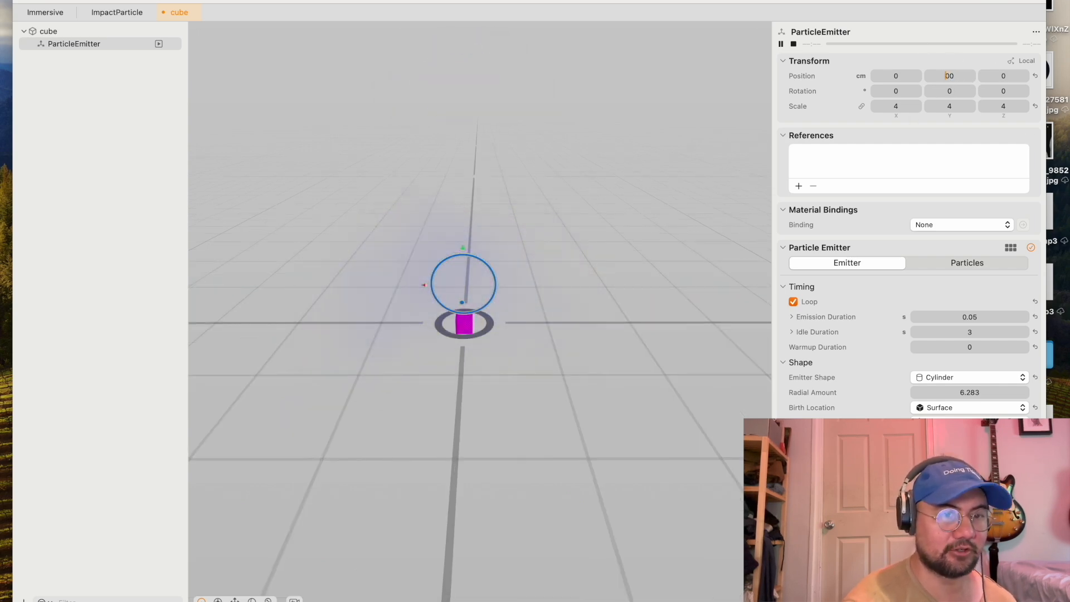
pyautogui.write('20')
pyautogui.click(969, 331)
pyautogui.write('2')
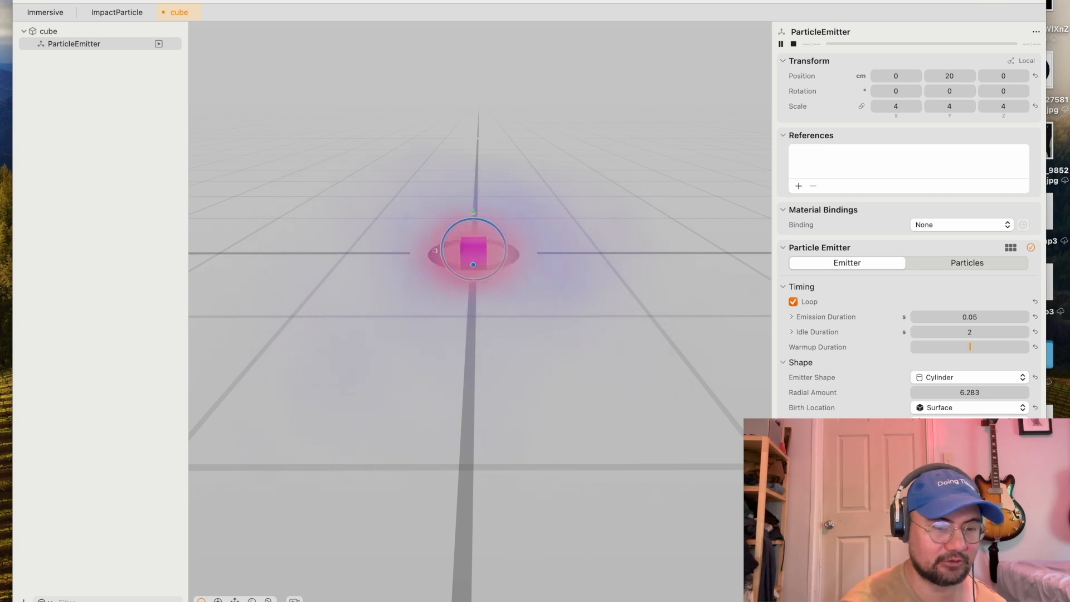
# Step: Replay the emitter, lift it to Position Y 1000 cm and choose a Point emitter shape
pyautogui.click(794, 44)
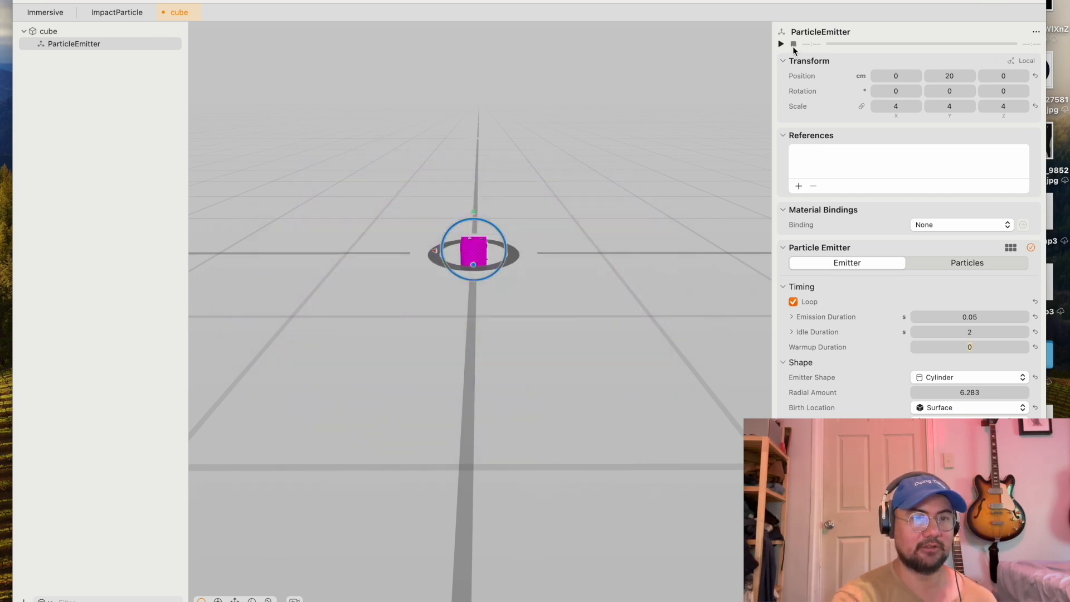
pyautogui.click(780, 43)
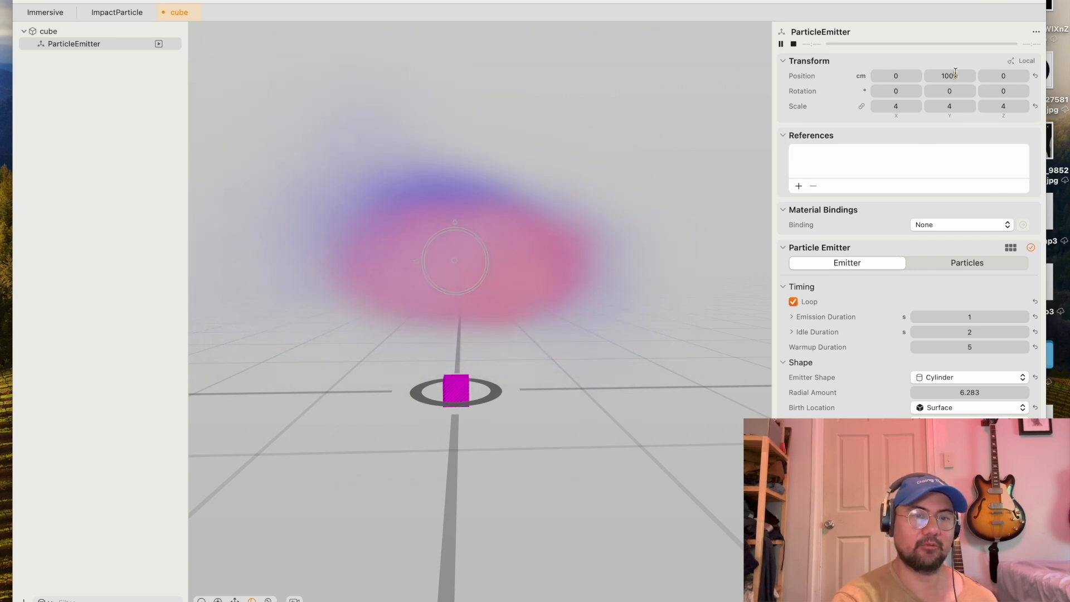
pyautogui.write('1000')
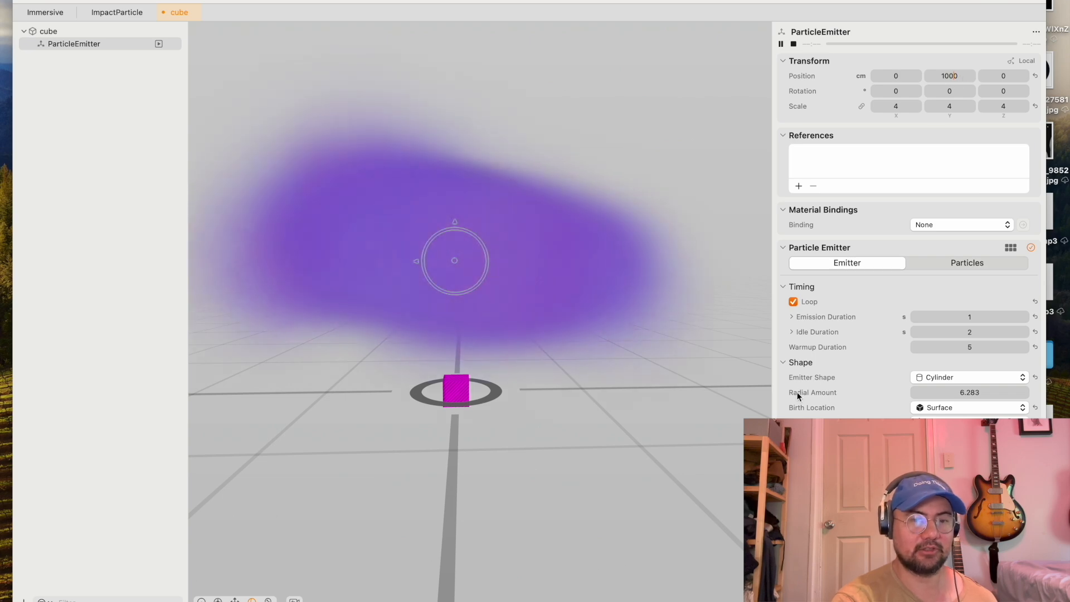
pyautogui.click(969, 377)
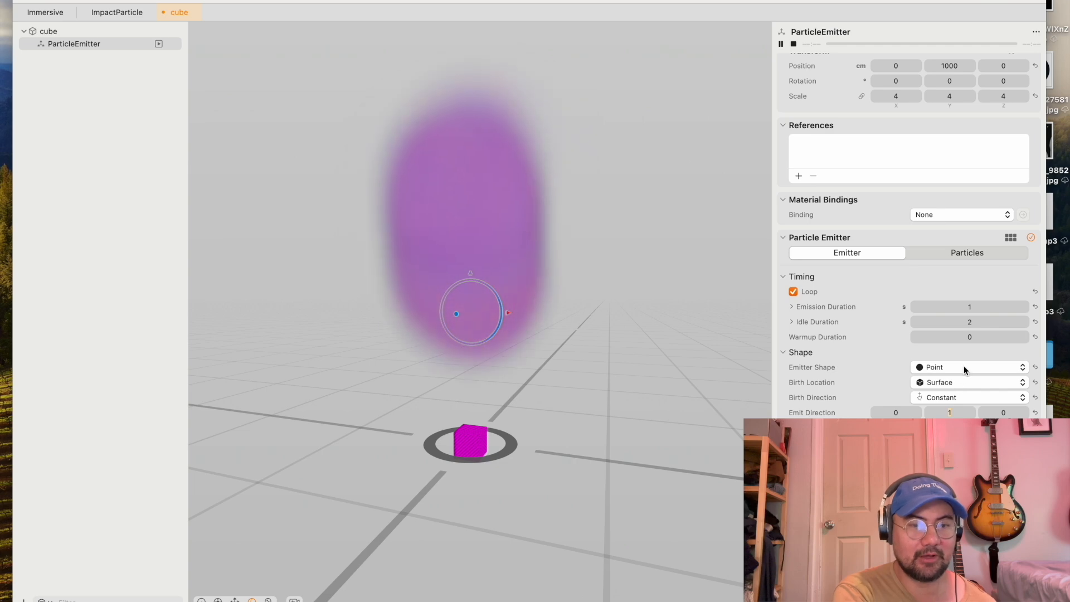
# Step: Switch the emitter shape to Box before reading the Medium notes on birth direction
pyautogui.click(967, 381)
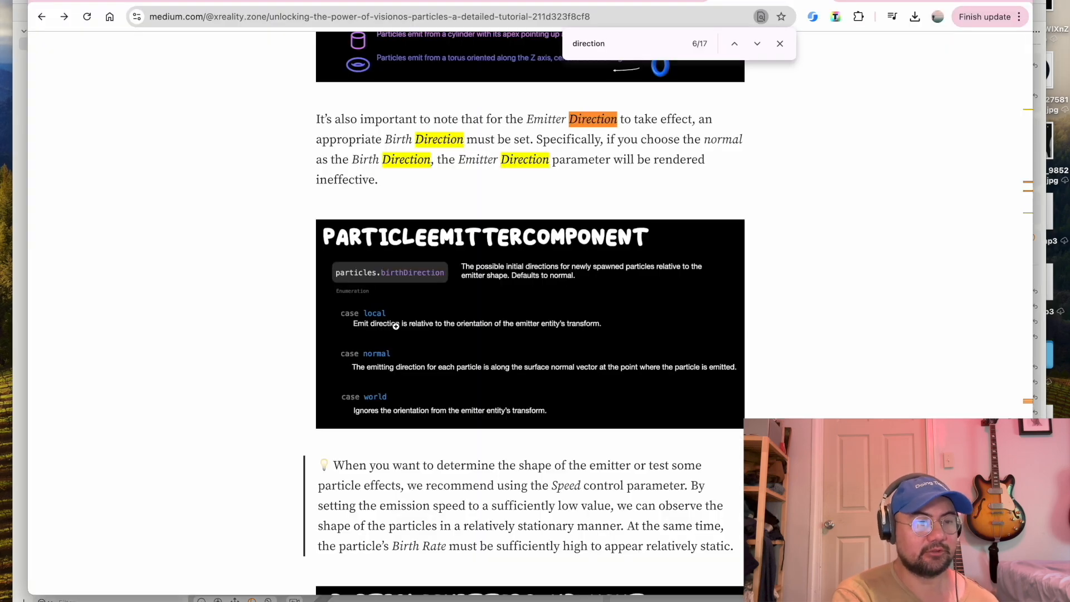
pyautogui.moveTo(512, 331)
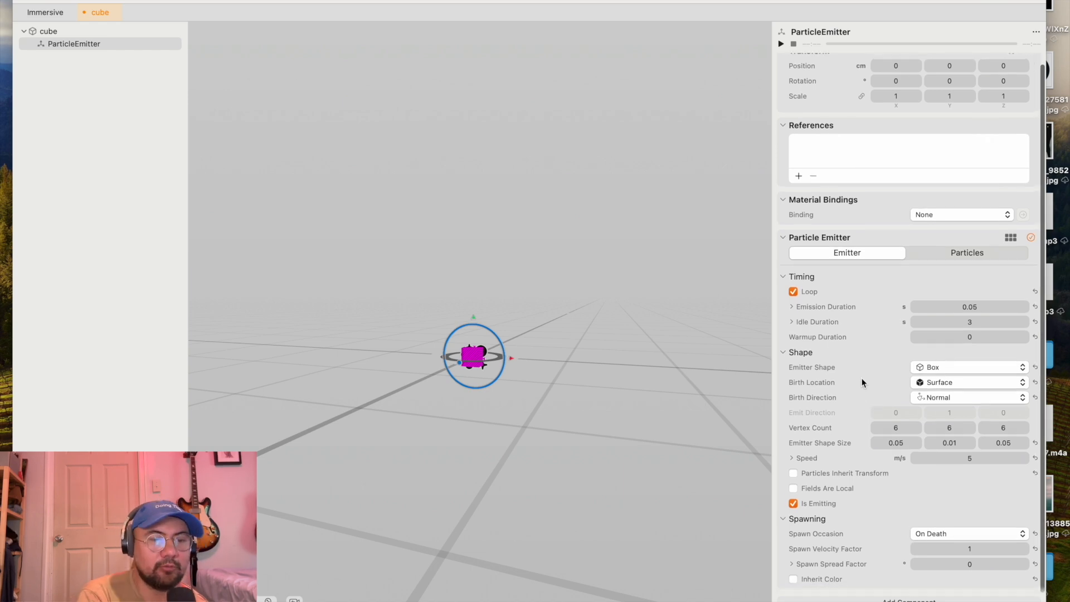
# Step: Expand the box emitter's Speed setting and slow particles to 1 m/s with 0.1 variation
pyautogui.click(967, 366)
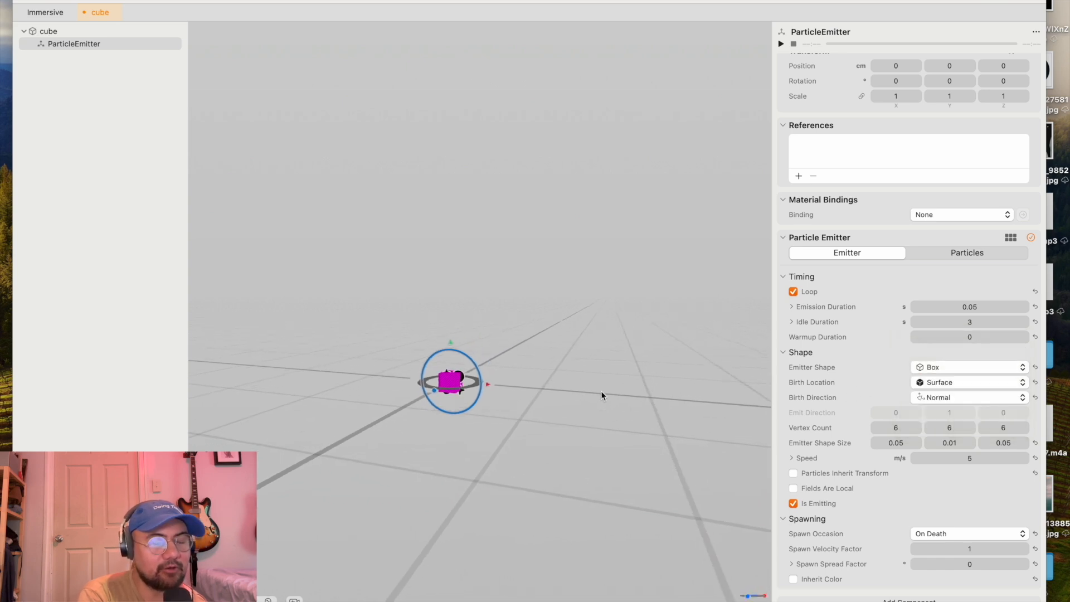
pyautogui.click(967, 396)
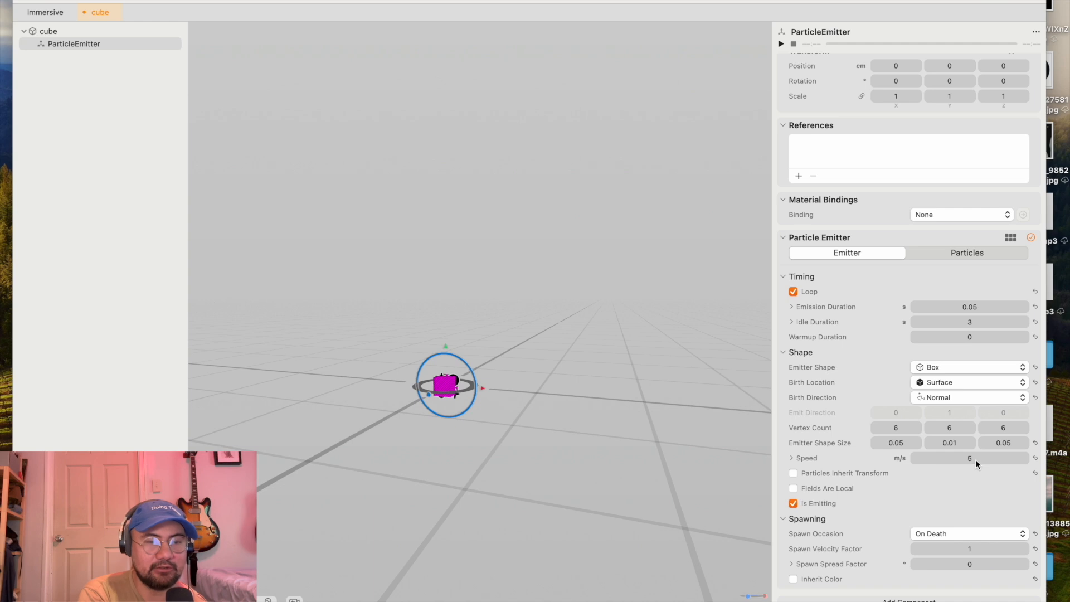
pyautogui.moveTo(933, 461)
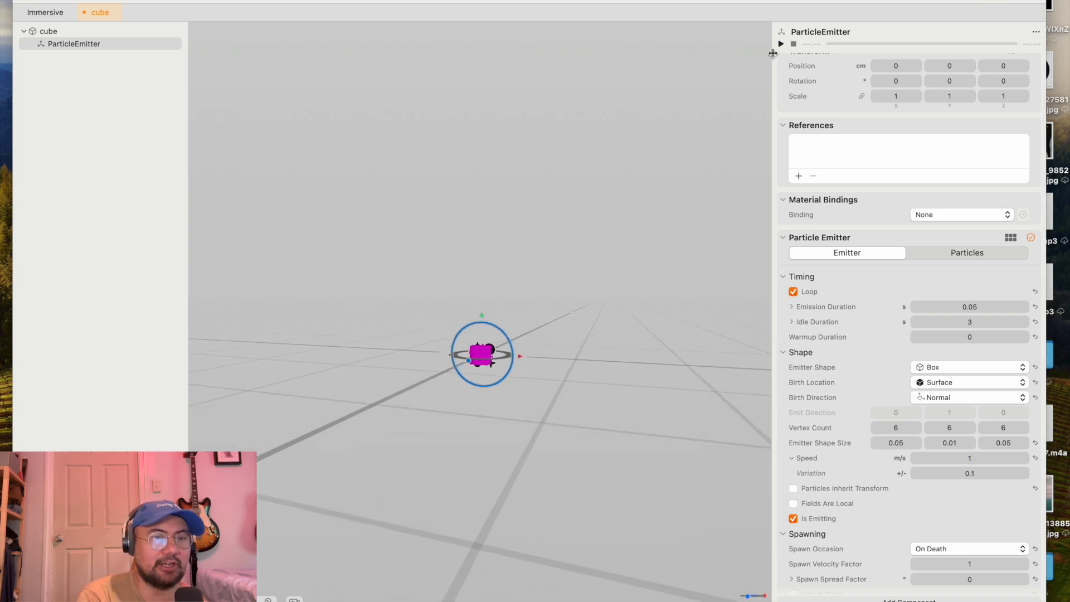
# Step: Play the box emitter at 5 m/s so particles shoot along the six axis directions
pyautogui.click(780, 44)
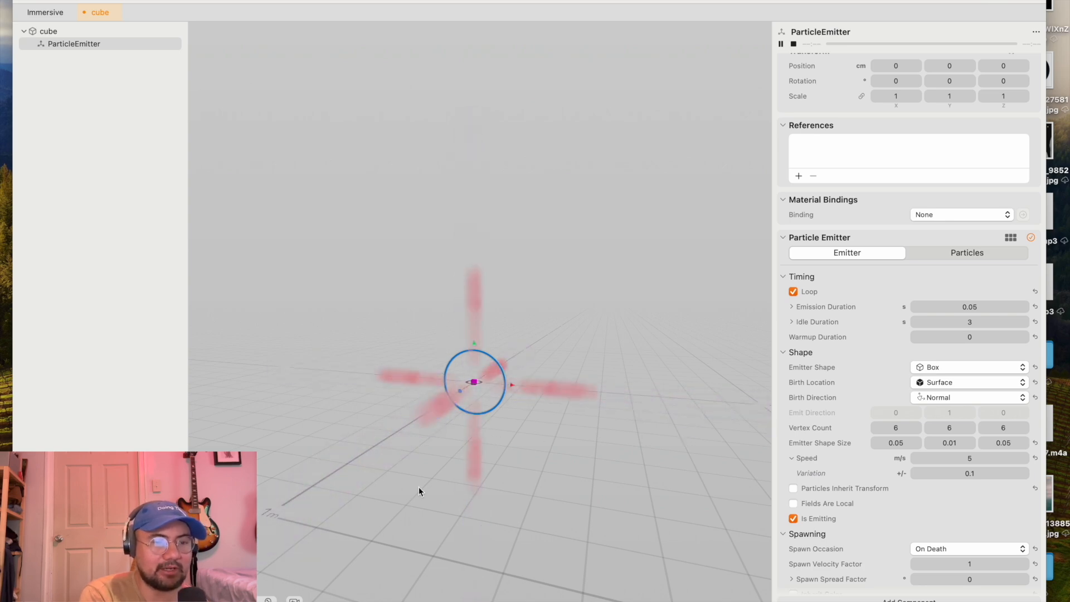
# Step: Try Plane, Sphere and Cone emitter shapes in turn
pyautogui.click(967, 367)
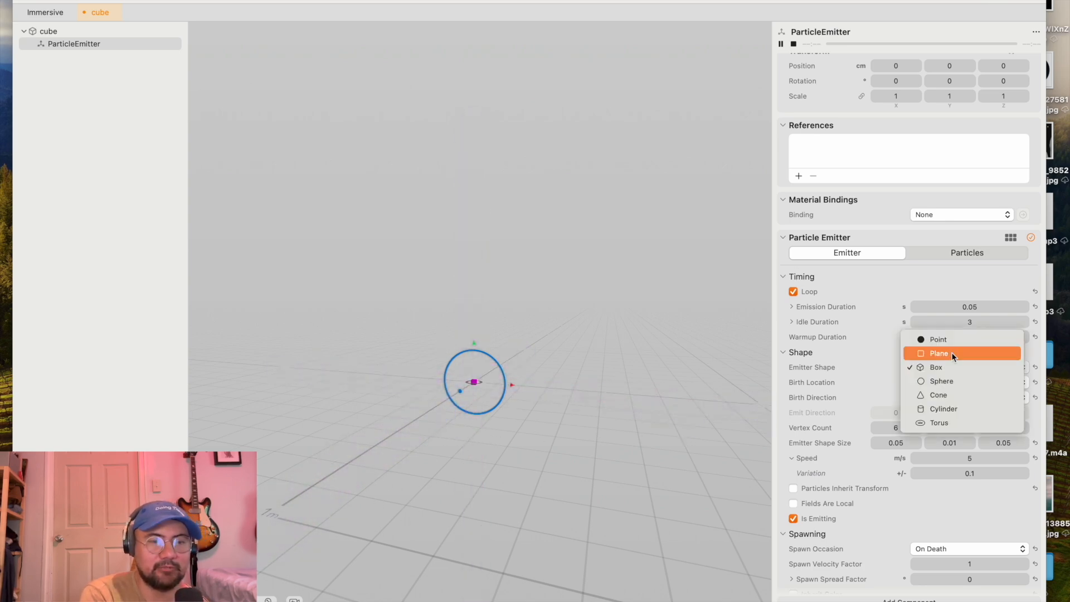
pyautogui.click(939, 353)
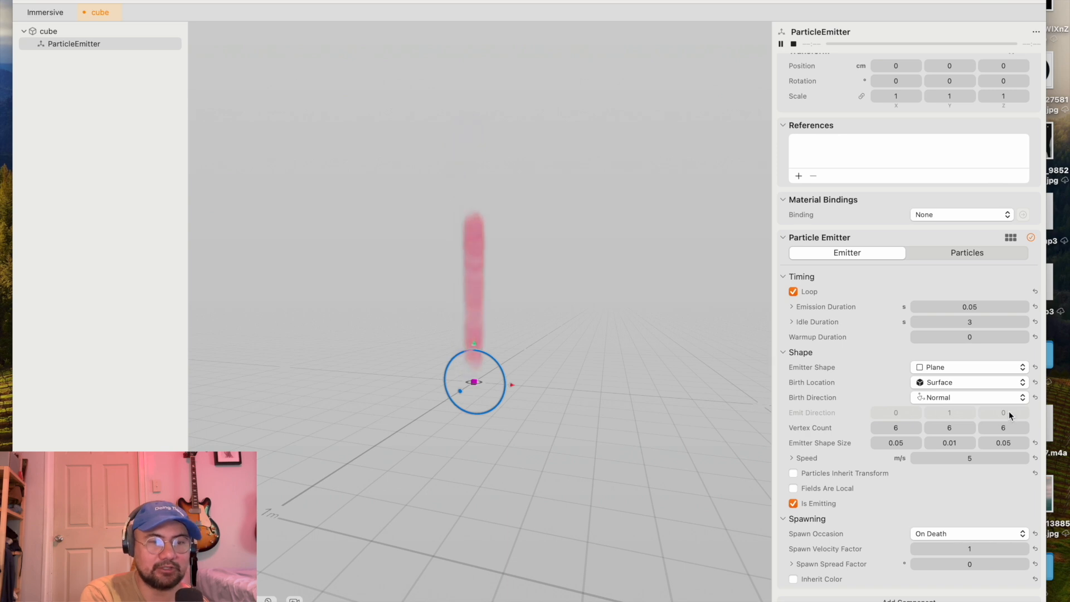
pyautogui.click(968, 366)
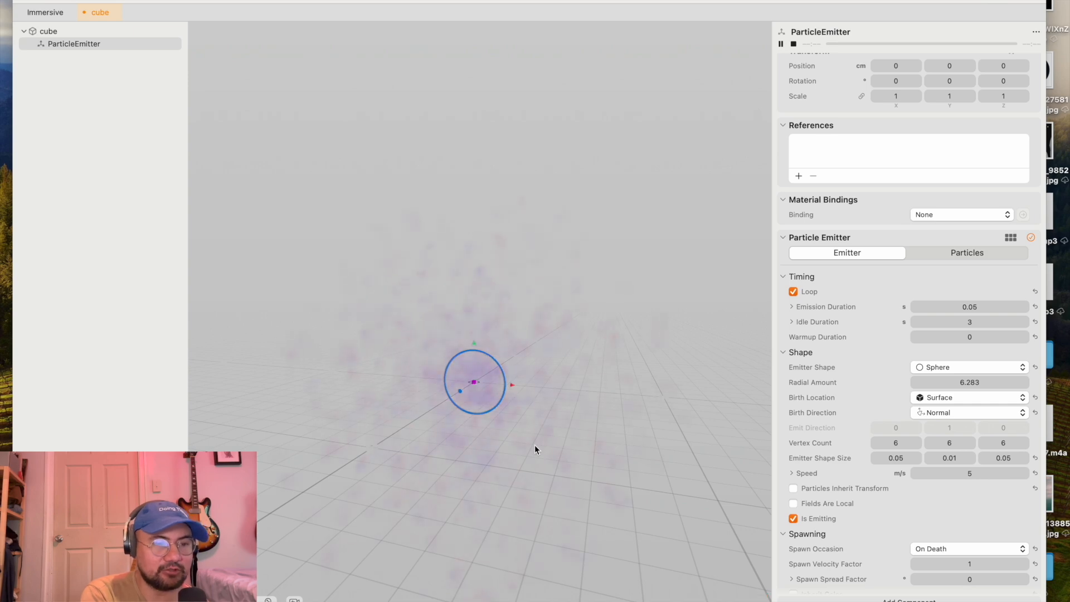
pyautogui.click(968, 367)
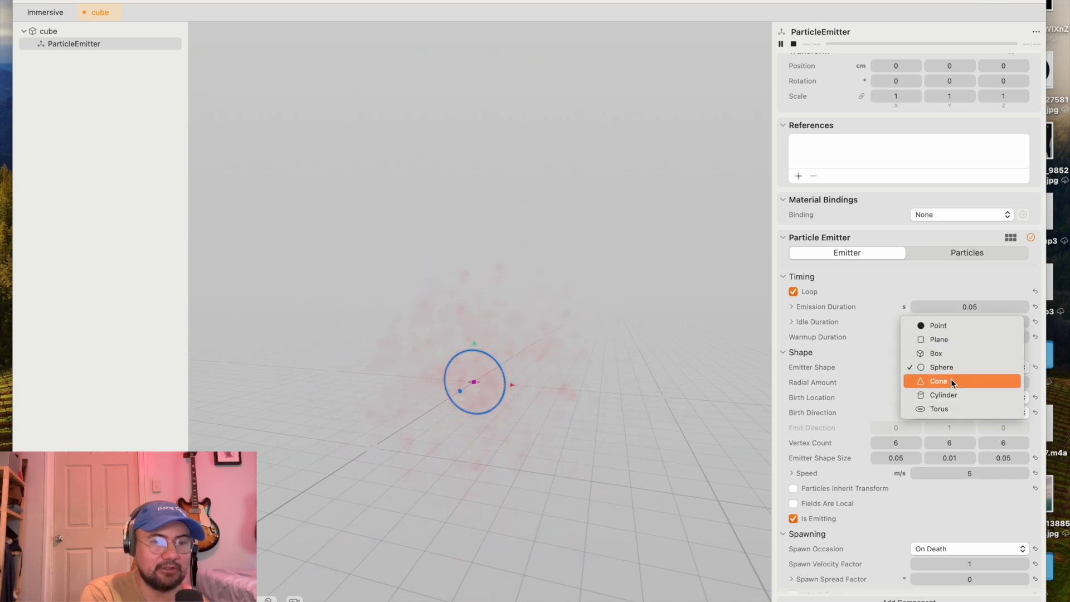
pyautogui.click(939, 381)
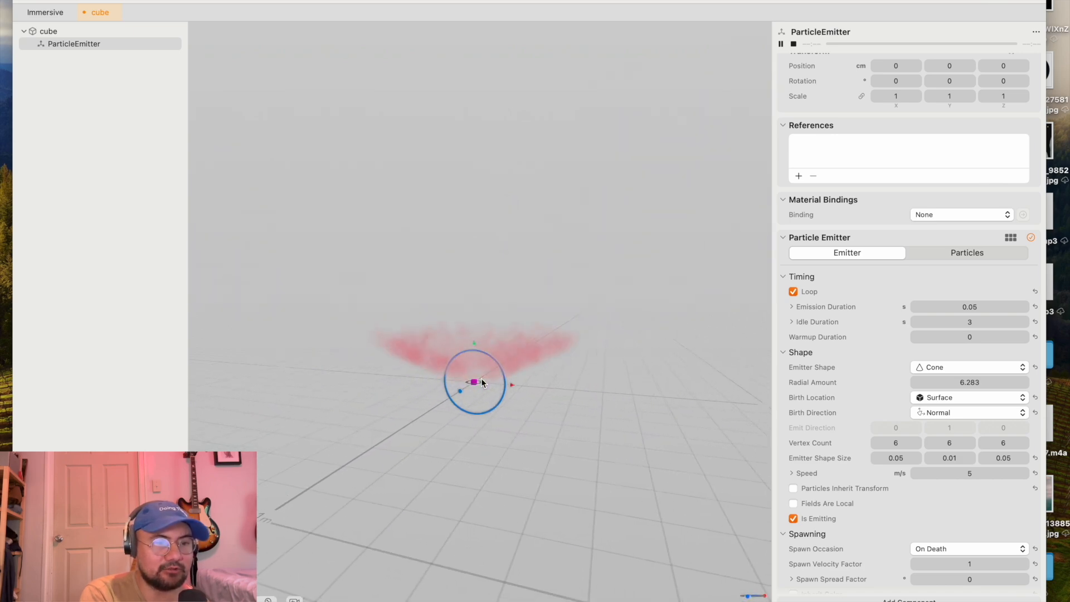
# Step: Try Cylinder, then settle on a Torus emitter shape with 0.25 inner radius
pyautogui.click(967, 367)
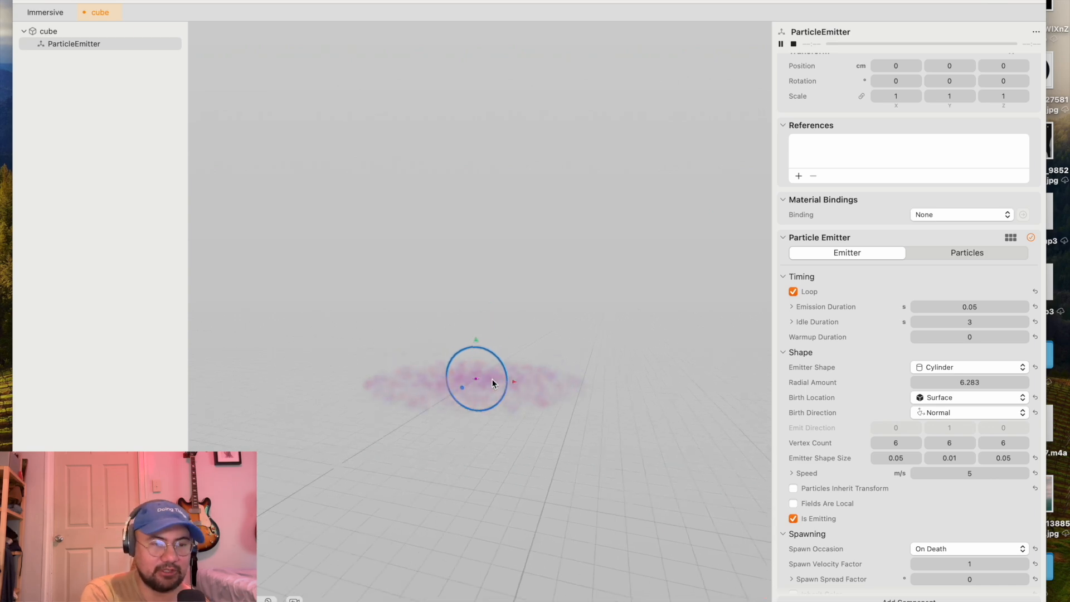
pyautogui.click(967, 366)
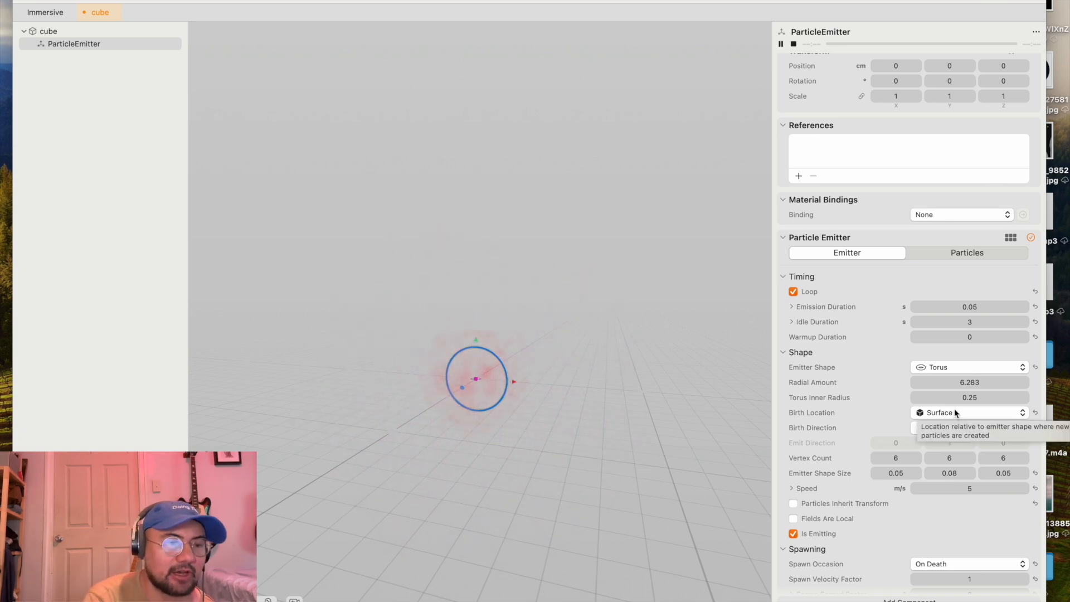
pyautogui.click(968, 427)
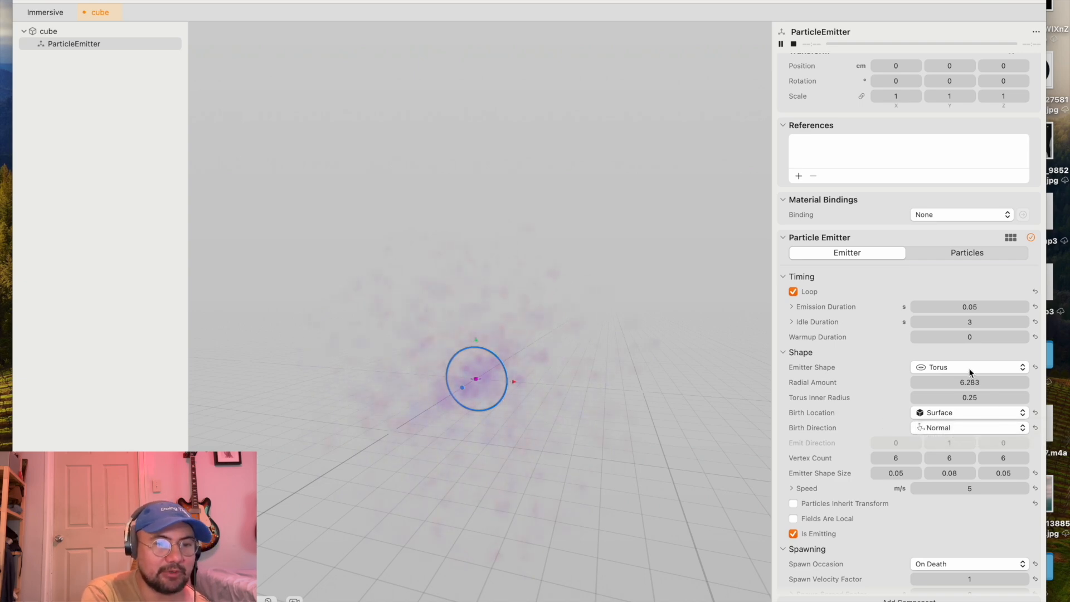
# Step: Make the emitter a sphere and compare birth locations Vertices, Surface and Volume
pyautogui.click(968, 367)
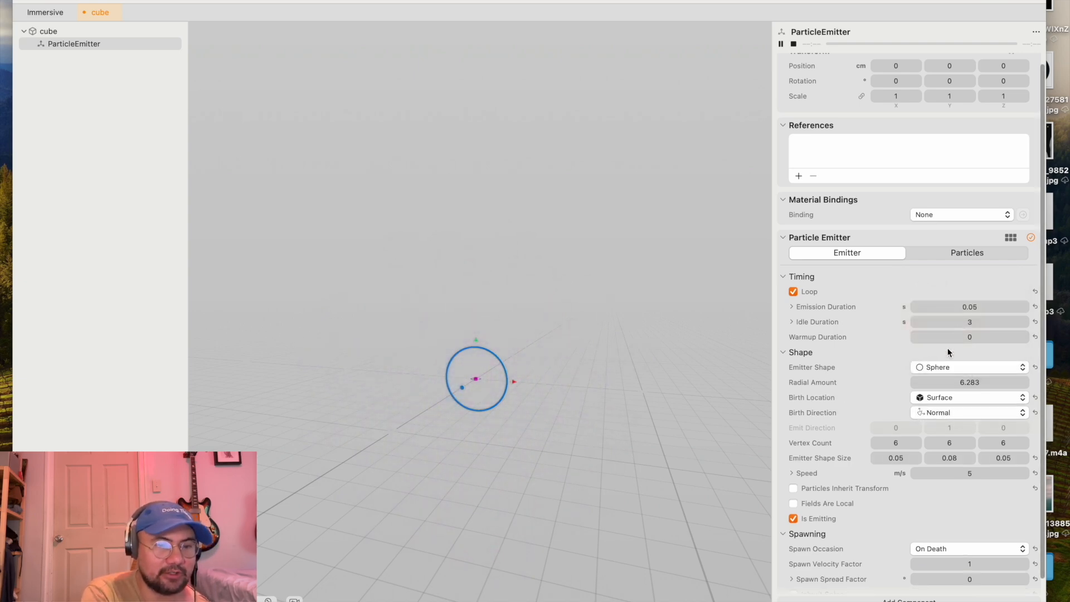
pyautogui.click(967, 397)
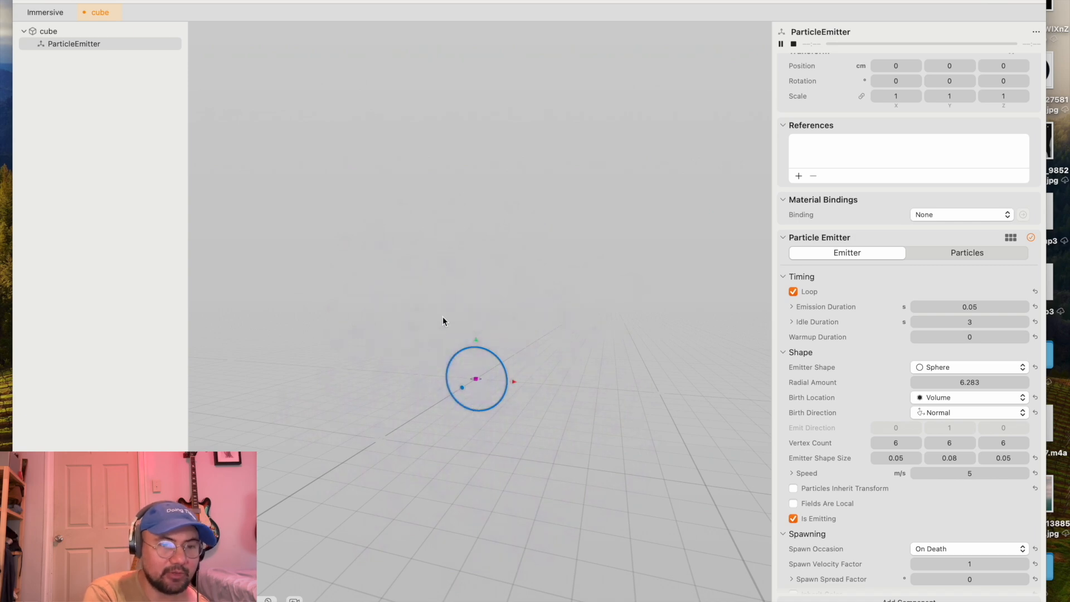
pyautogui.click(967, 397)
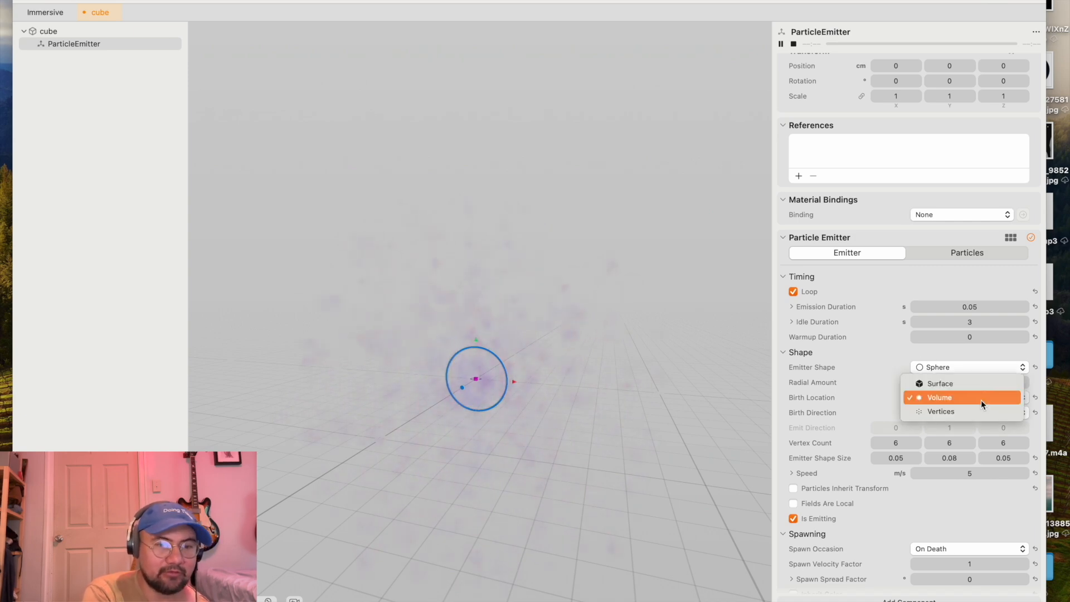
pyautogui.click(941, 397)
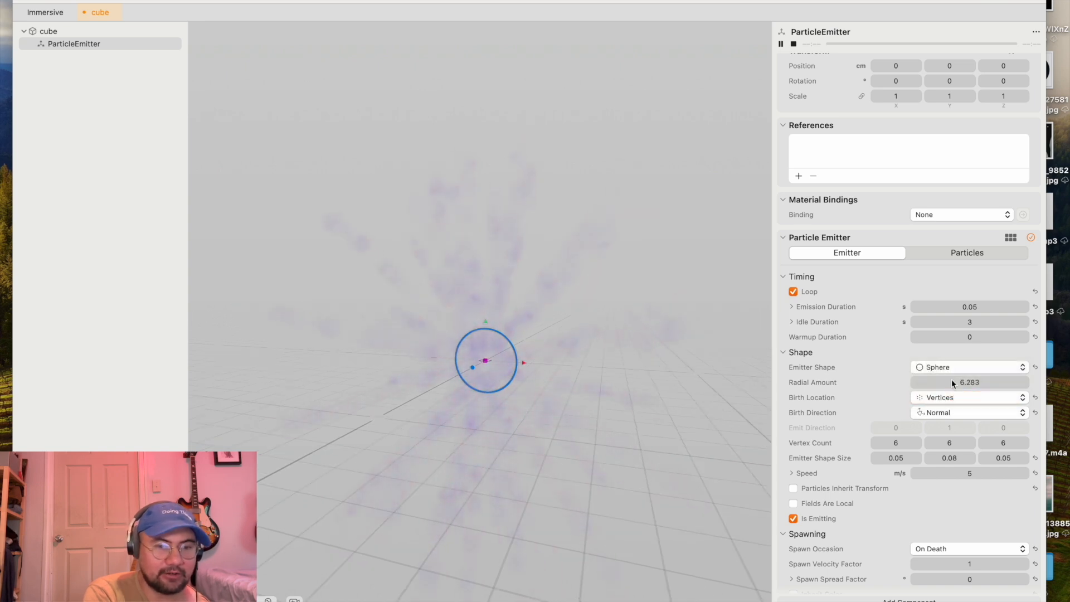
pyautogui.click(965, 397)
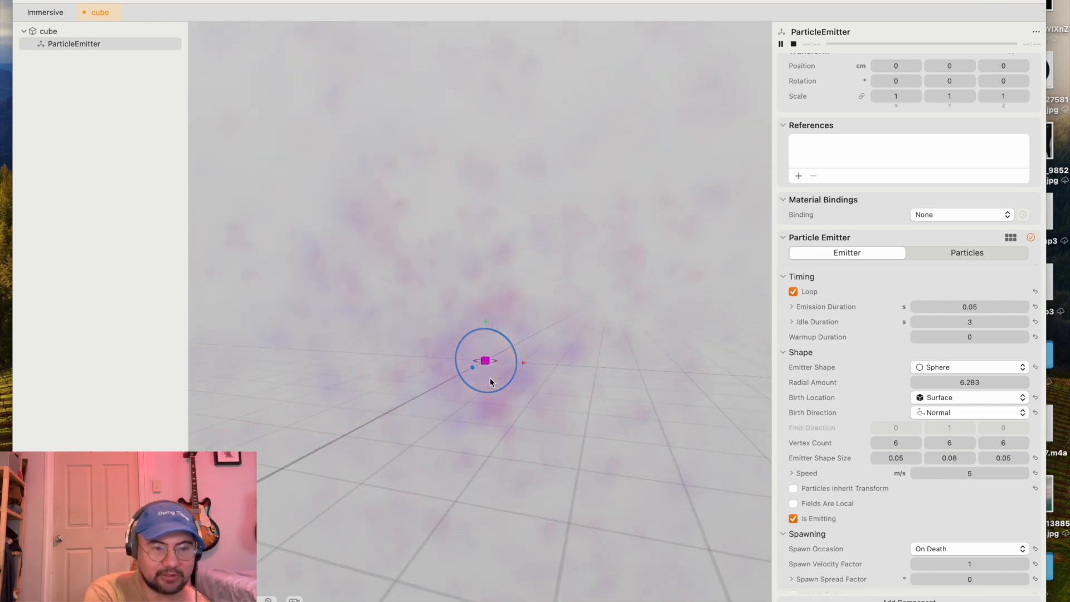
pyautogui.click(968, 412)
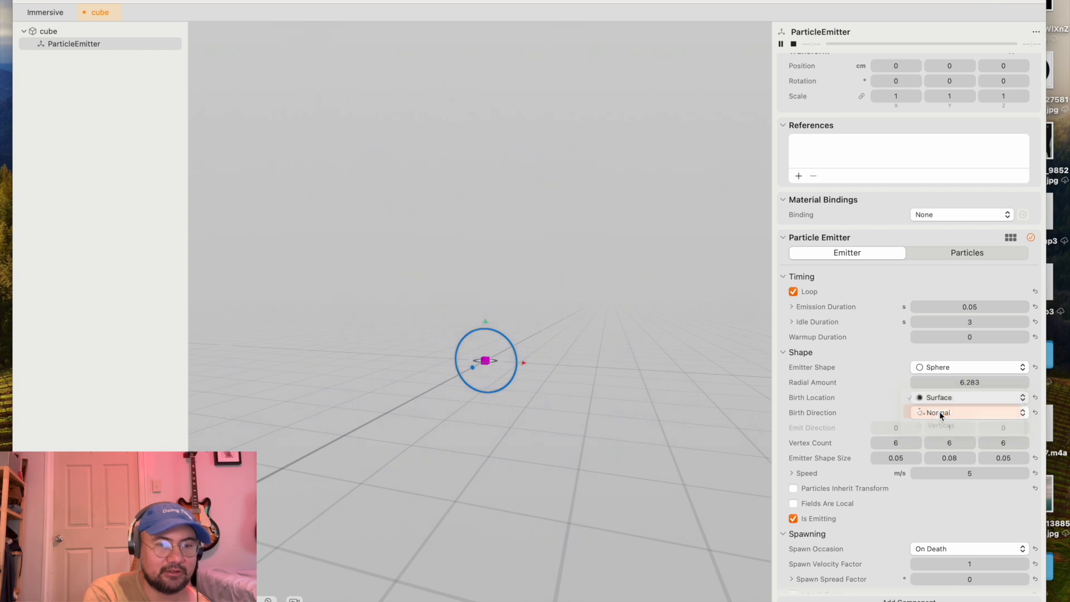
pyautogui.click(938, 397)
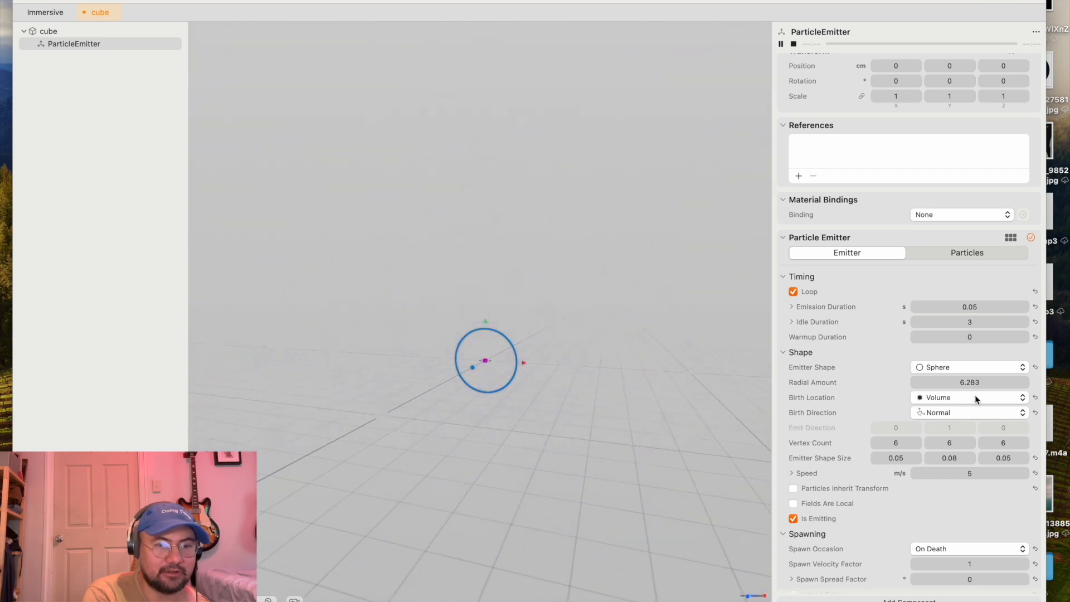
# Step: Switch the emitter shape through Point and Plane back to Box
pyautogui.click(969, 367)
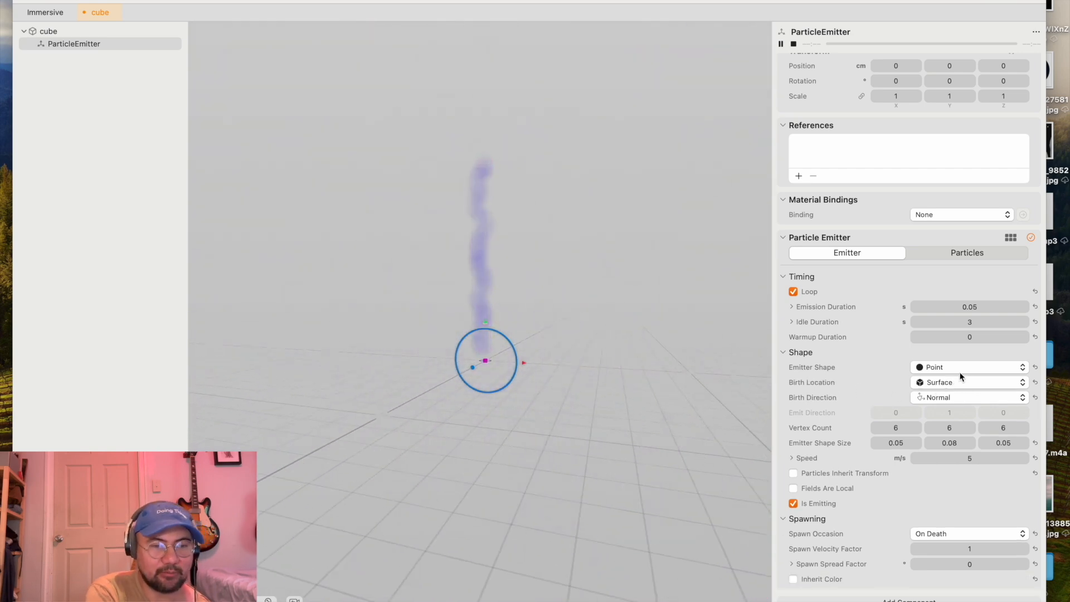
pyautogui.click(967, 367)
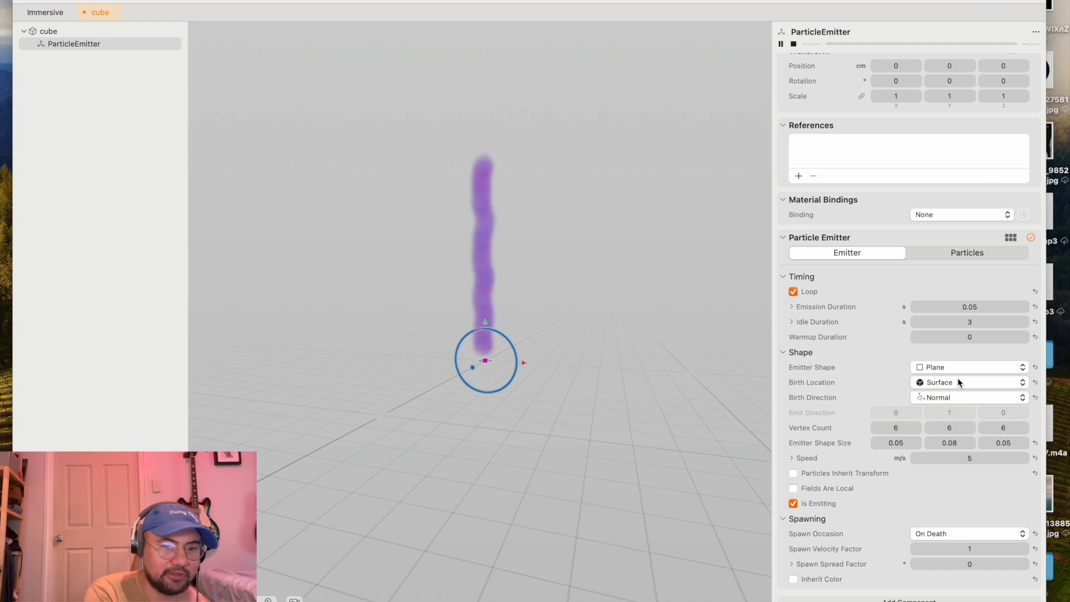
pyautogui.click(967, 367)
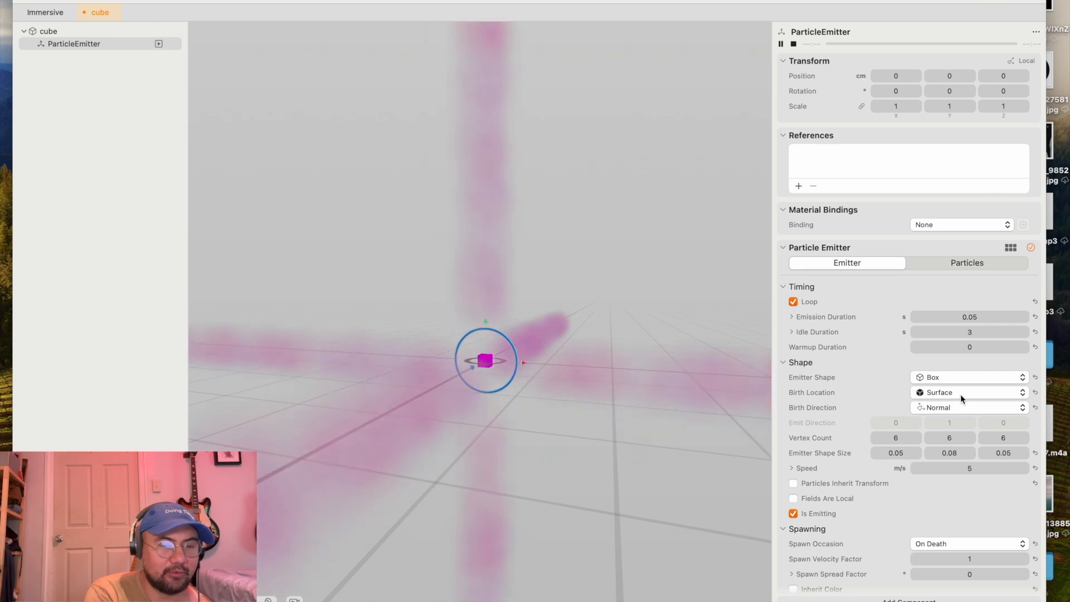
# Step: Spawn from the box's vertices, try a cone shape, then make the emitter a single point
pyautogui.click(964, 391)
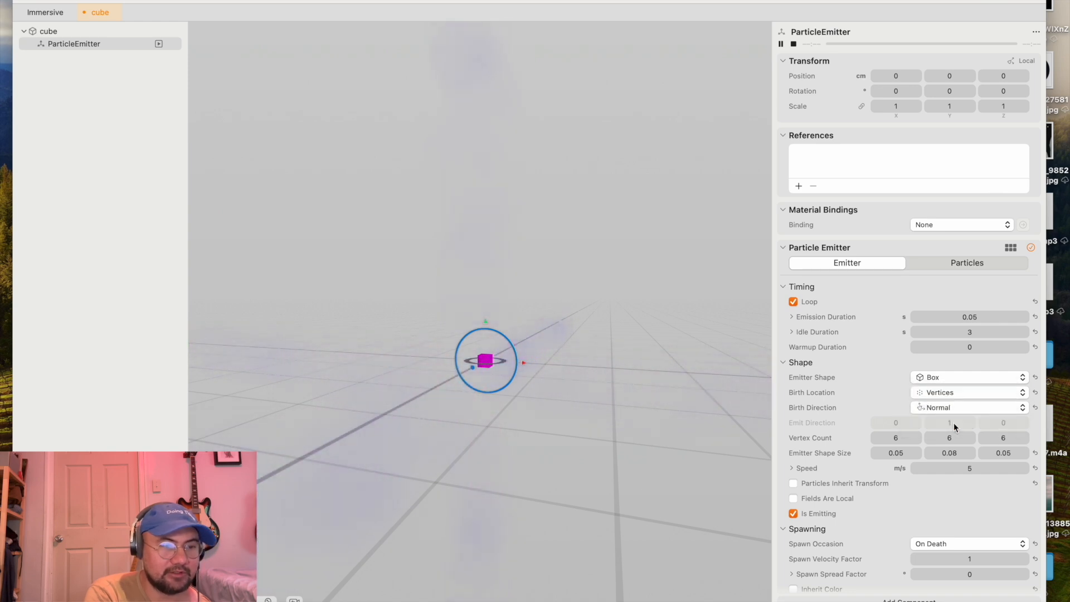
pyautogui.click(968, 376)
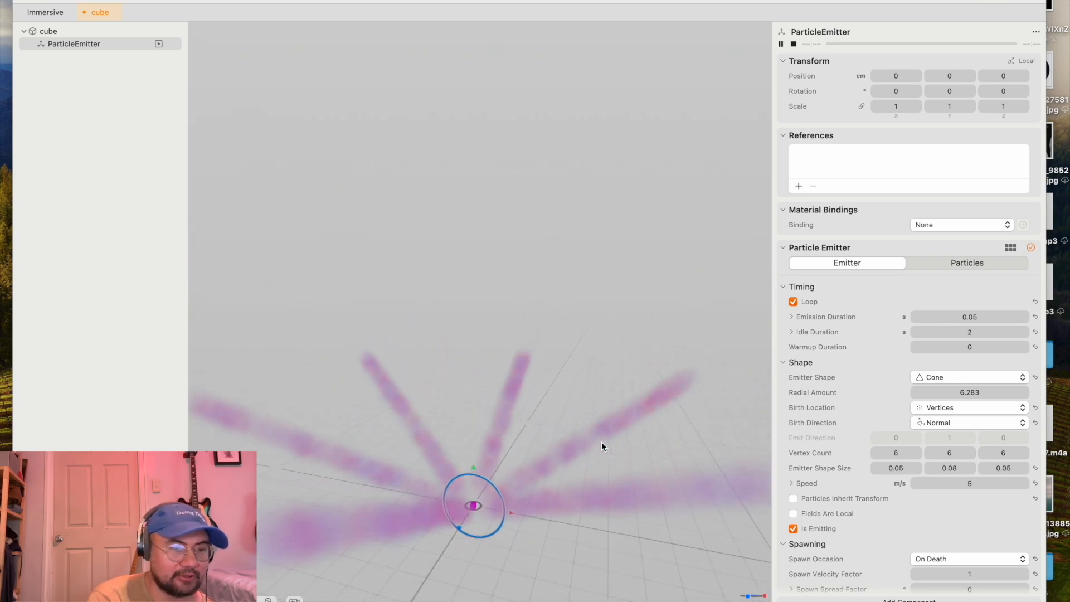
pyautogui.click(968, 377)
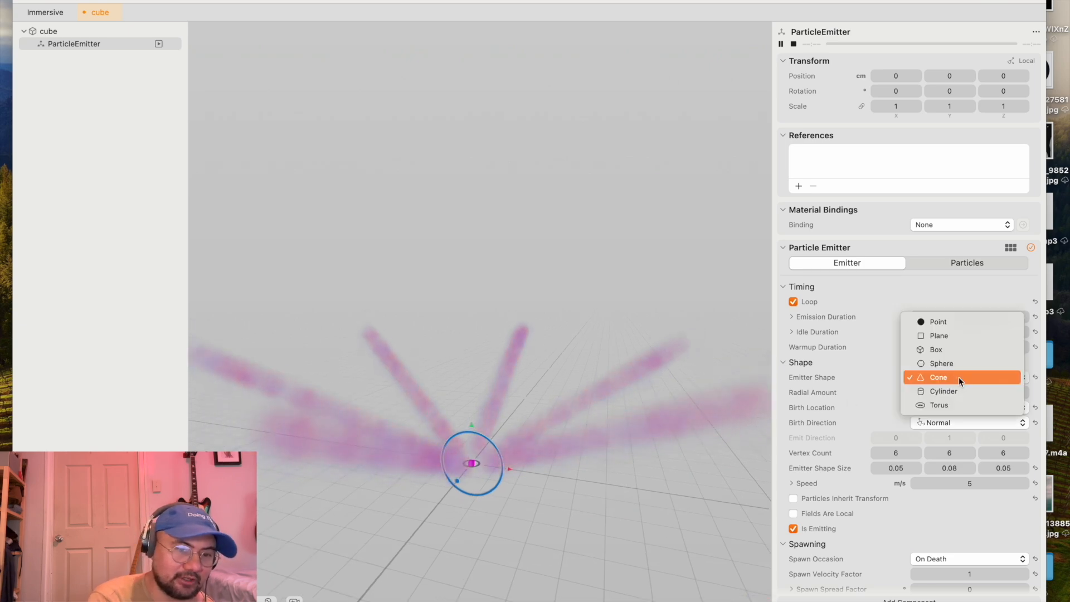
pyautogui.click(939, 376)
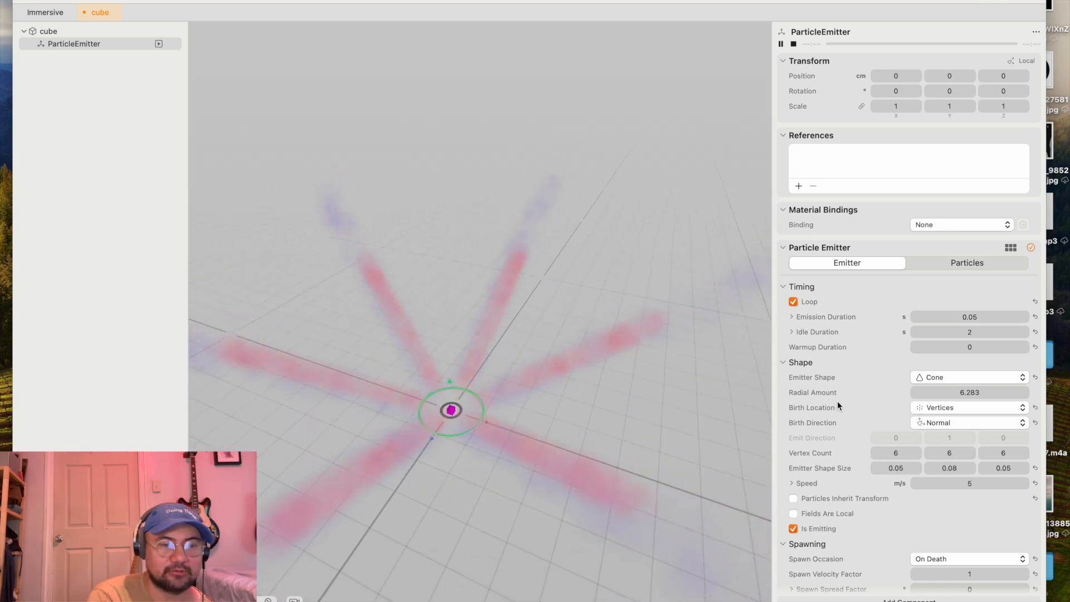
pyautogui.click(967, 376)
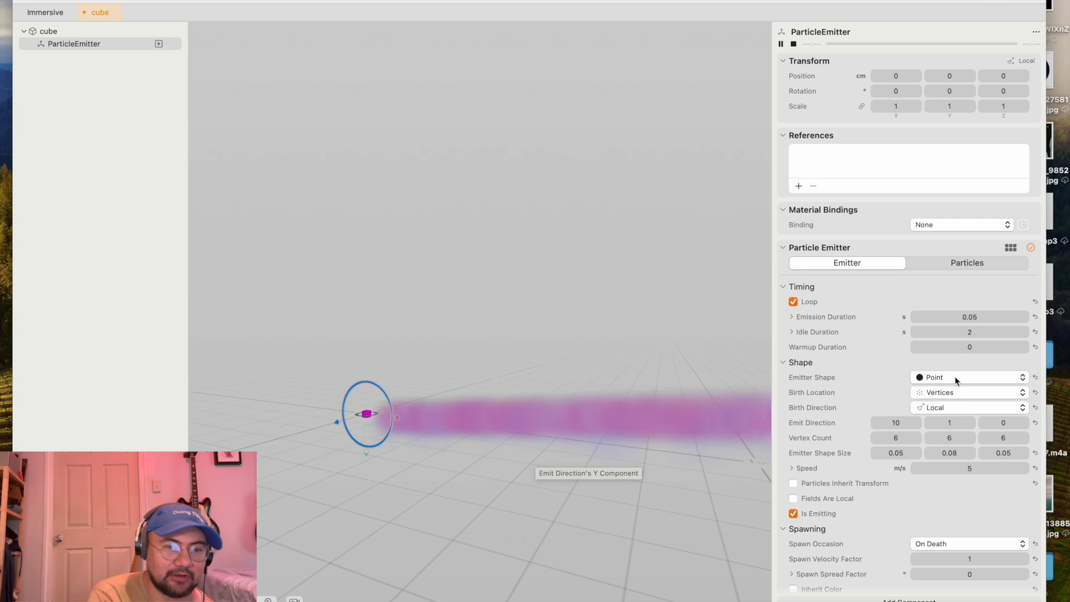
# Step: Keep Birth Direction Local and aim the emit direction along -10, 0, 0
pyautogui.click(967, 407)
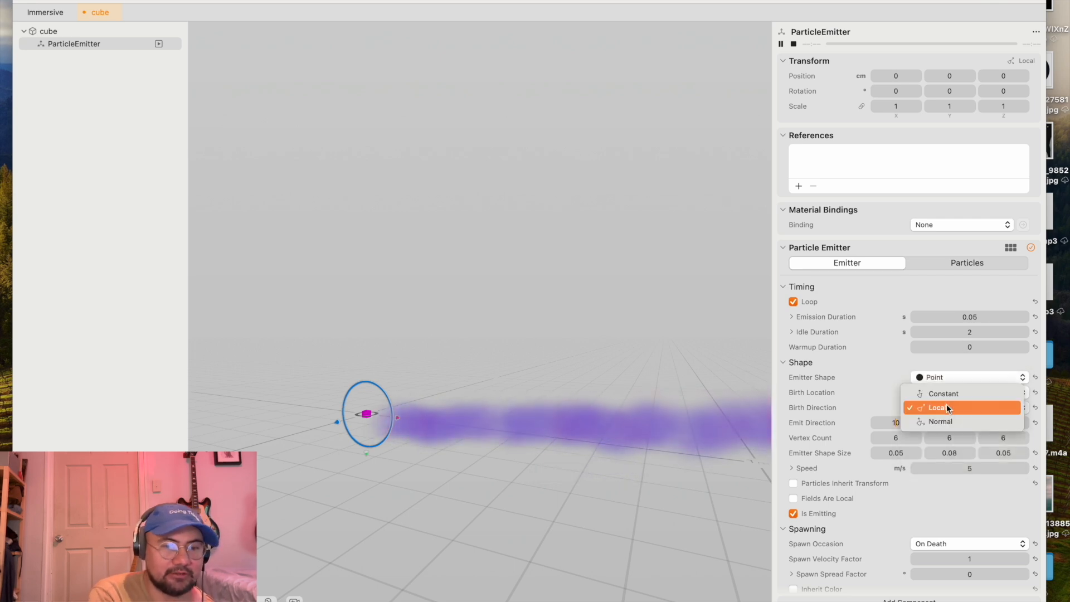
pyautogui.click(940, 408)
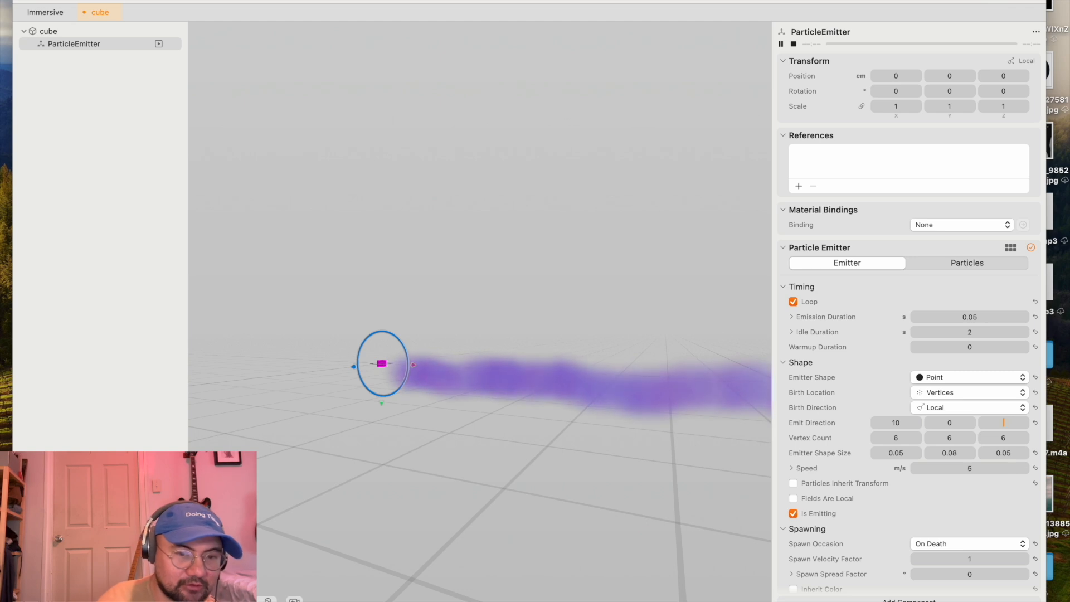
pyautogui.write('10')
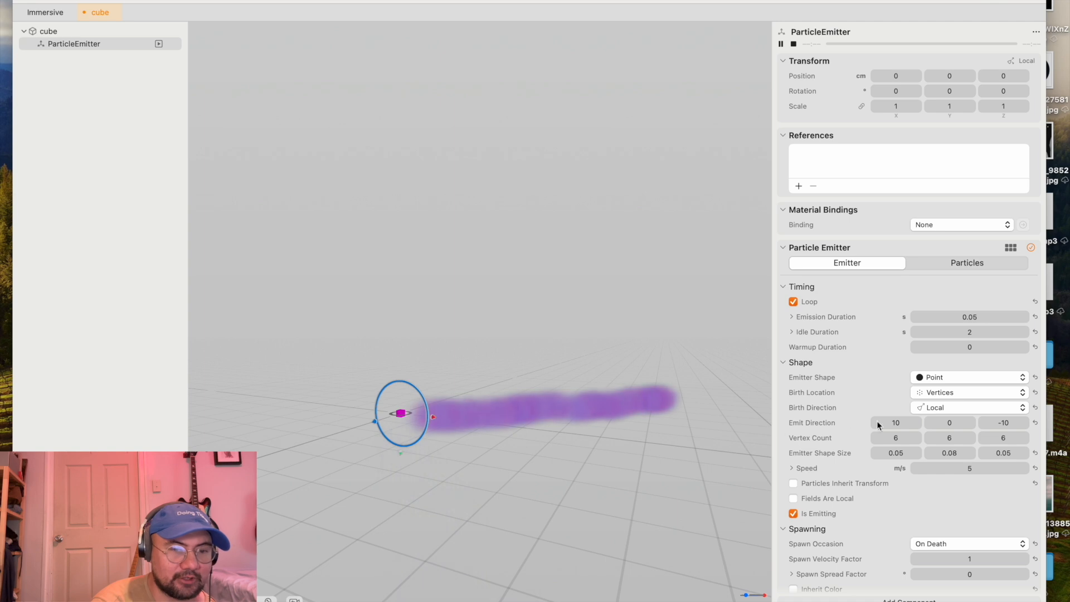
pyautogui.click(895, 422)
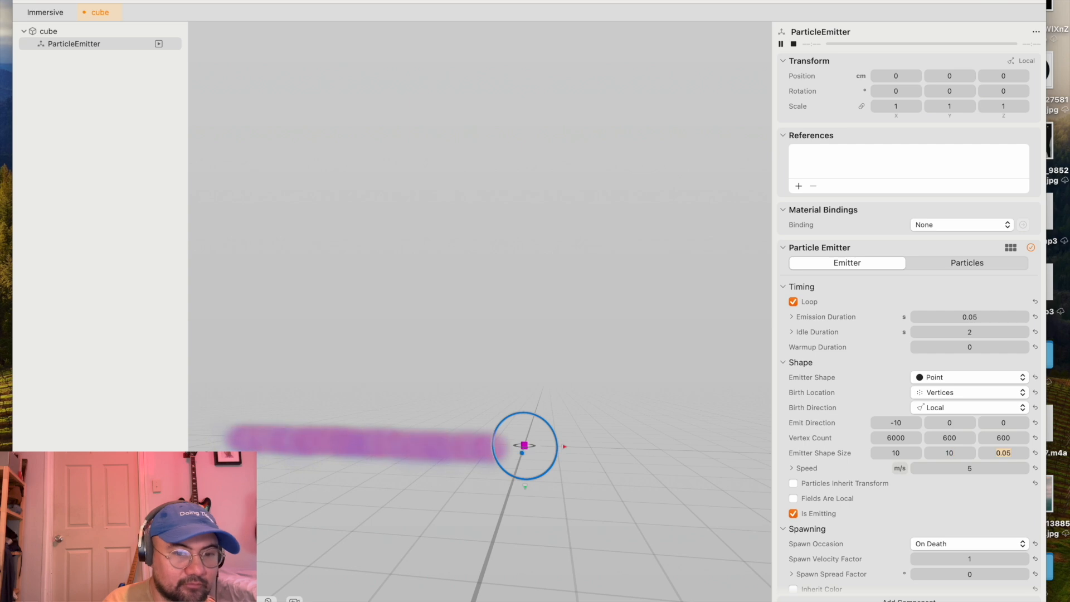
# Step: Change the emitter shape to a torus
pyautogui.click(968, 377)
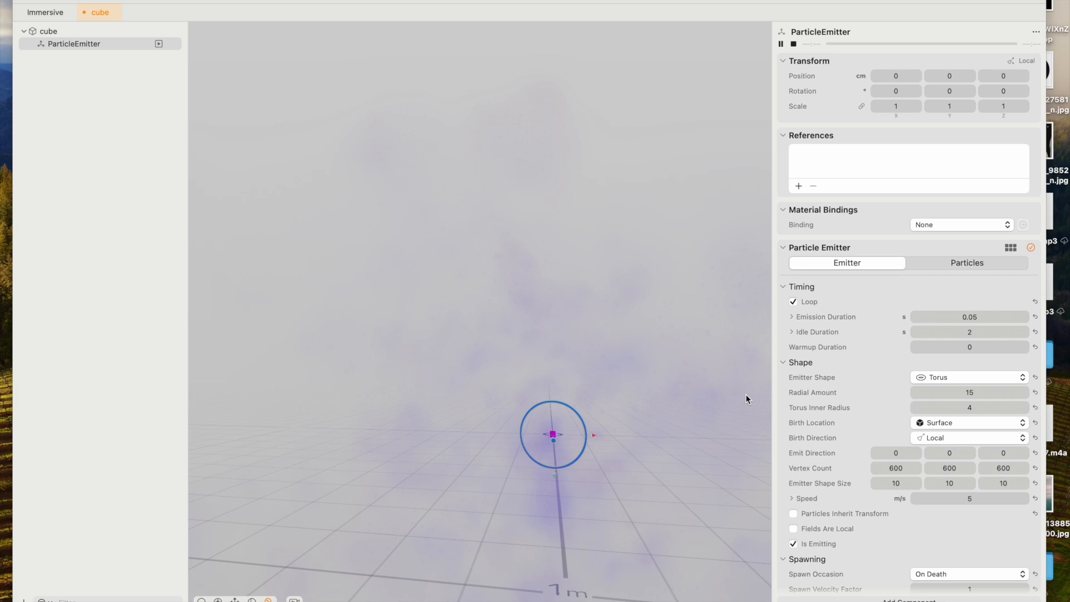
pyautogui.moveTo(770, 203)
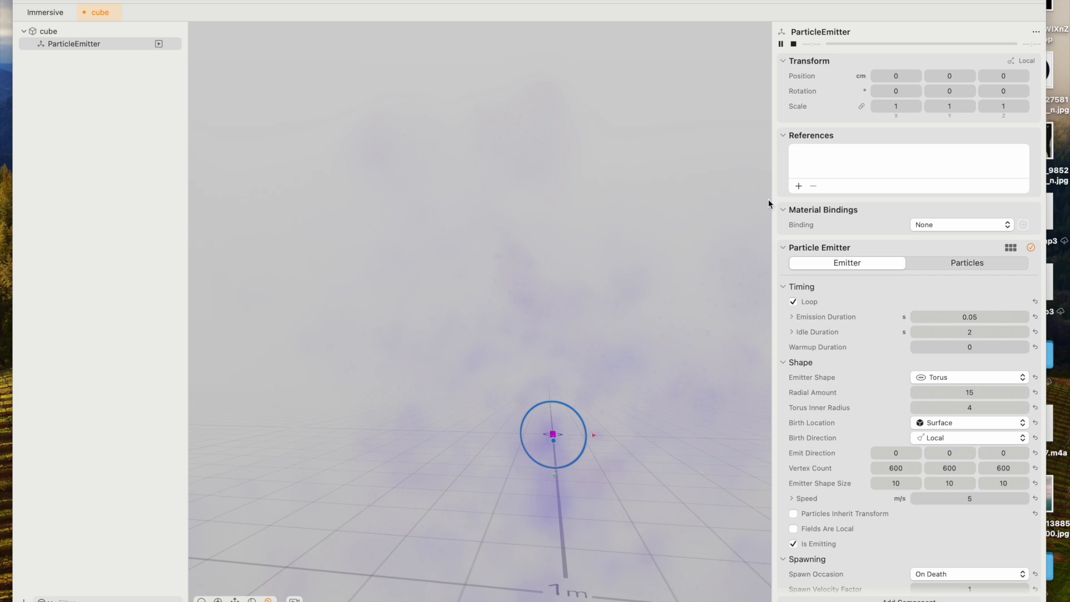